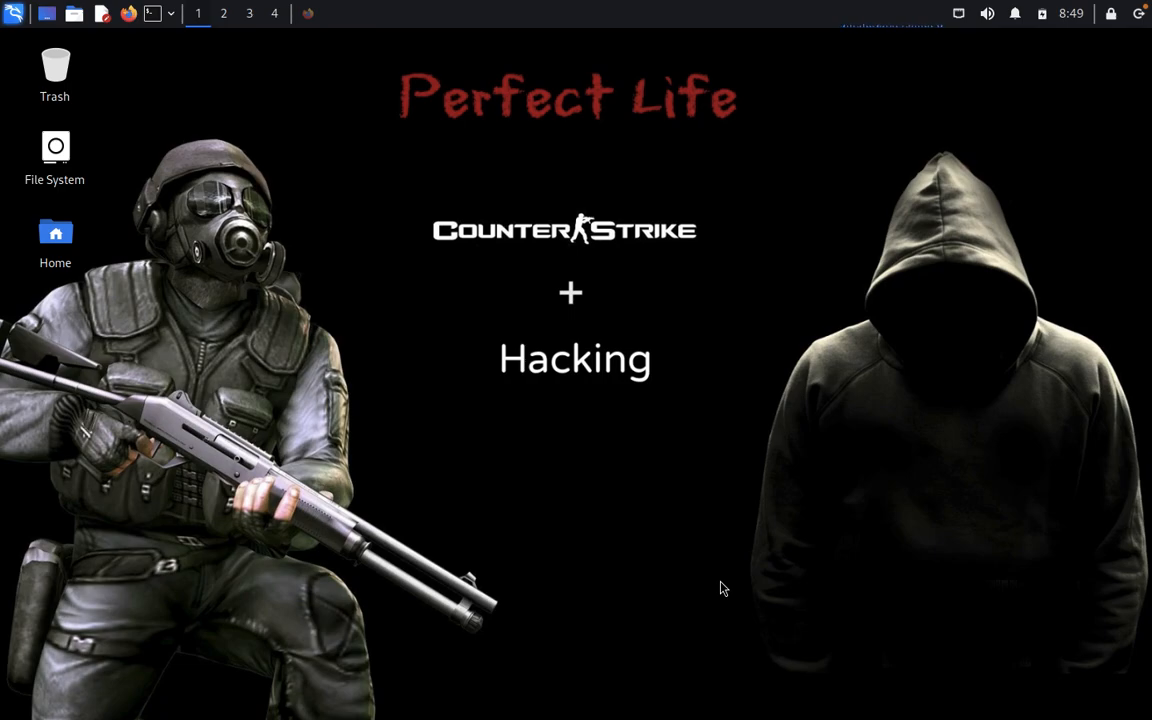
mouse_move(160, 32)
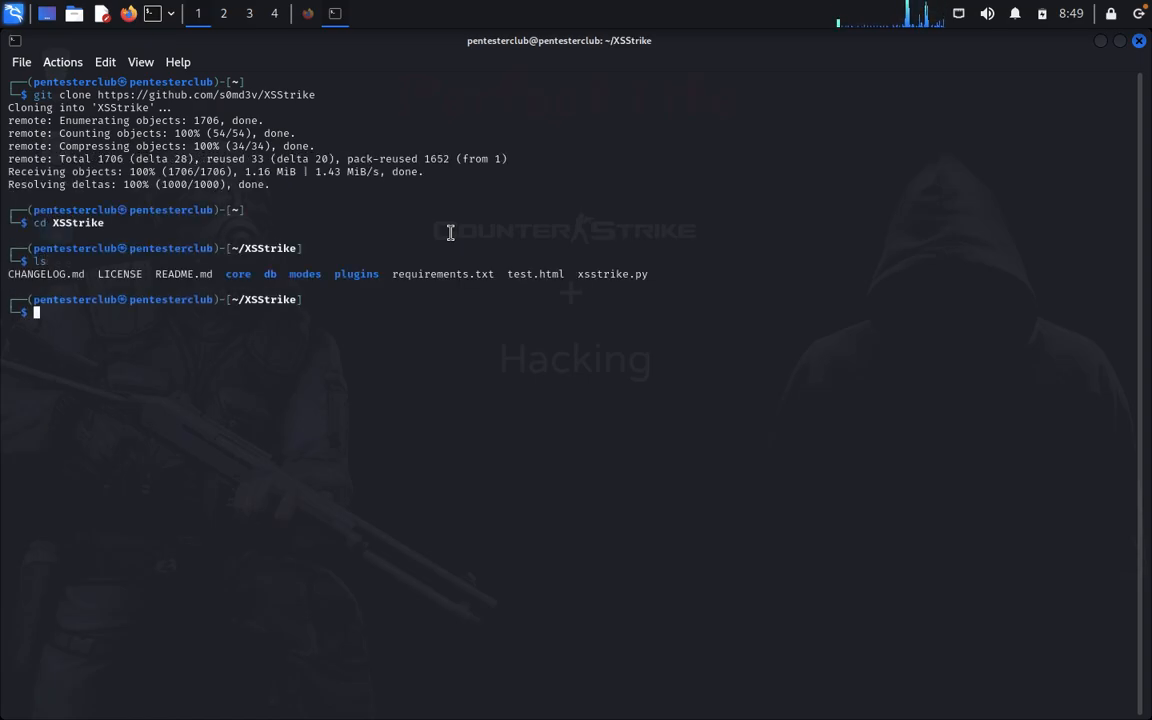
Install XSStrike's Python requirements with pip3 install -r requirements.txt.
type("pip3 install -r requirements.txt")
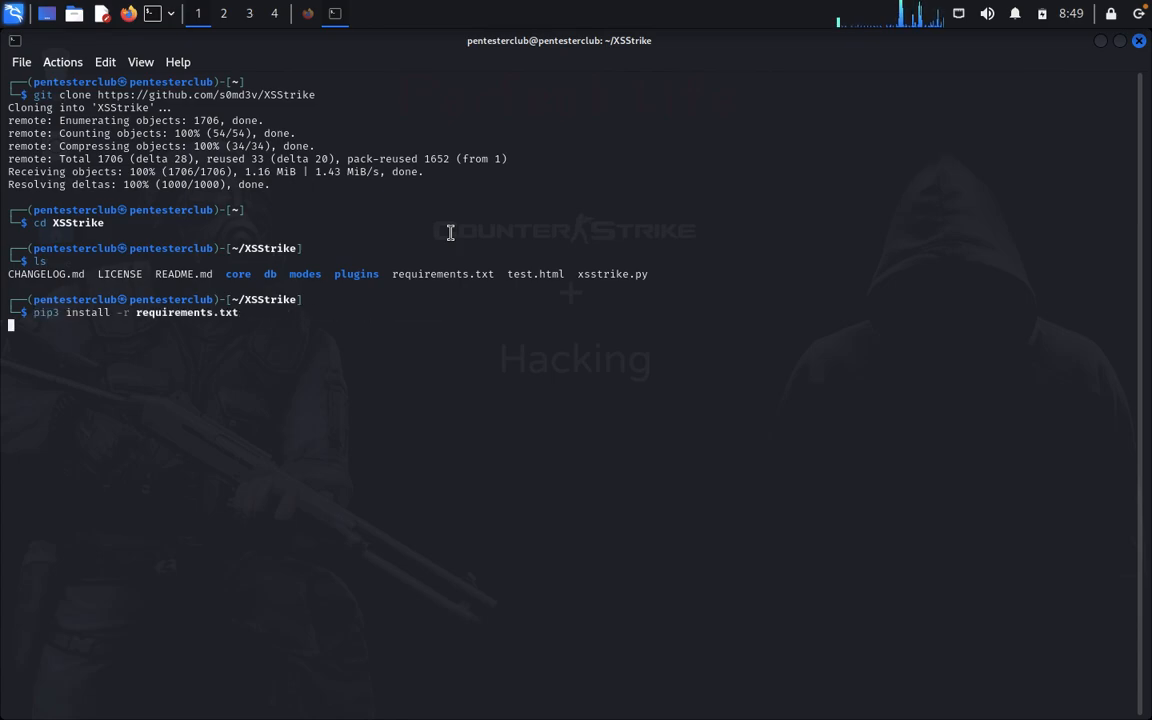
key("Return")
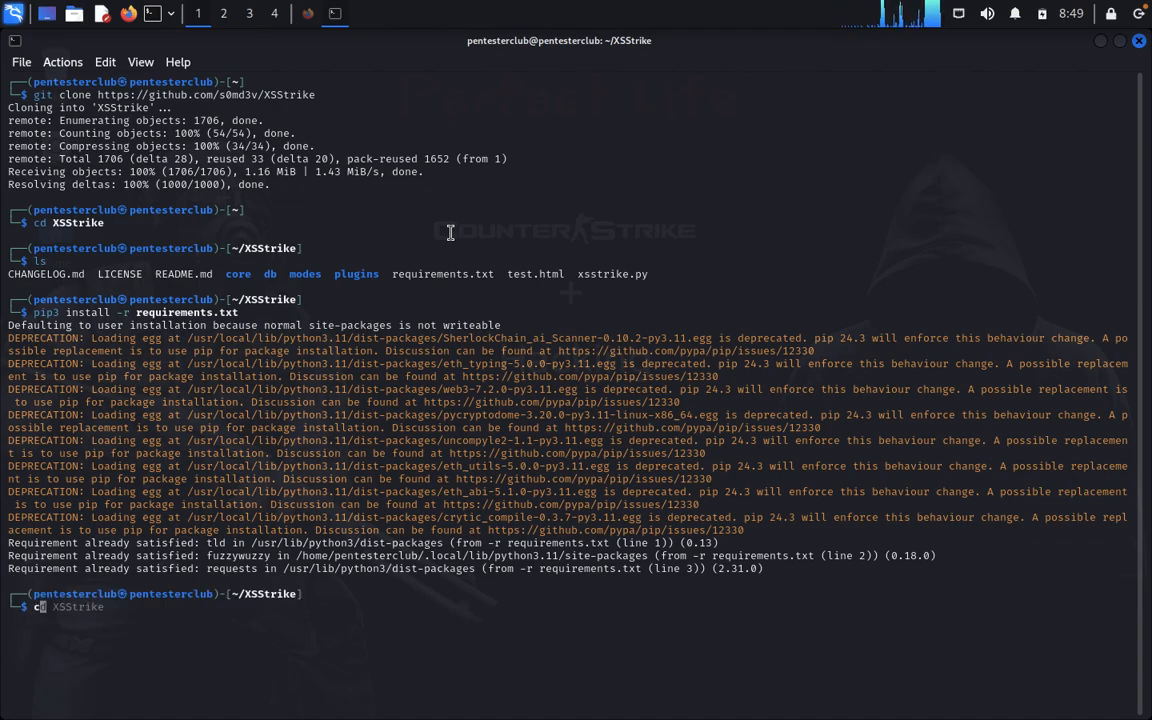
Make xsstrike.py executable with chmod +x and prepare the p06=test gym scan command.
type("chmod")
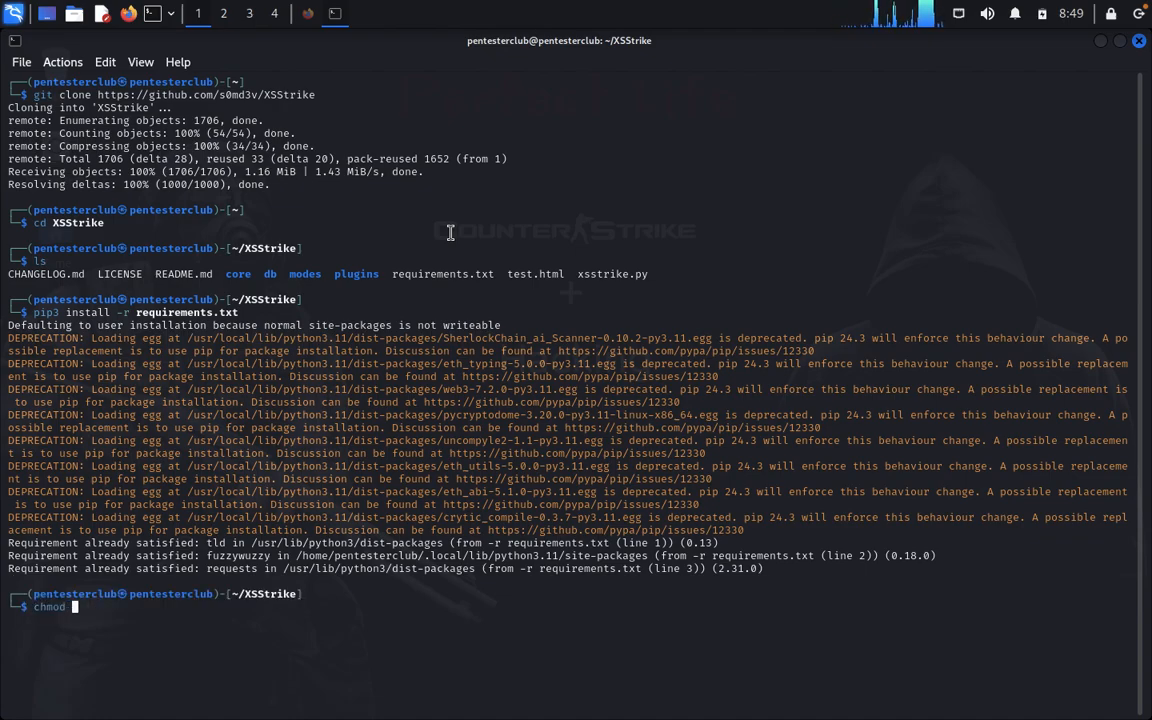
type("+x")
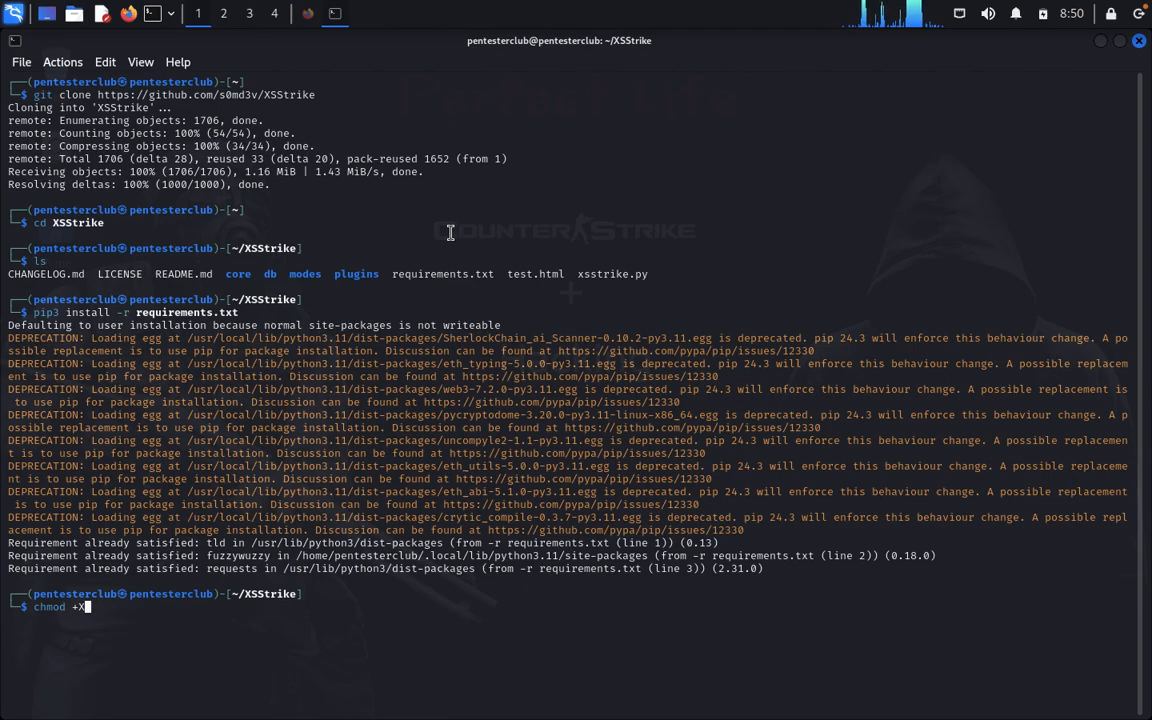
right_click(596, 274)
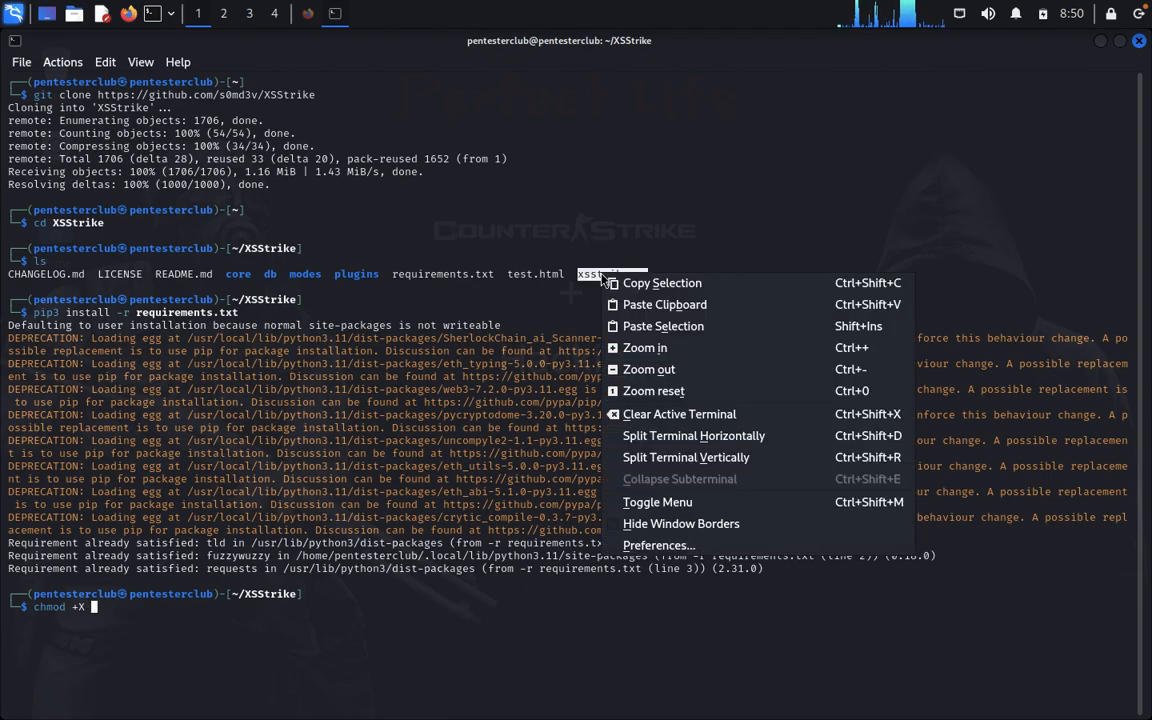
left_click(648, 308)
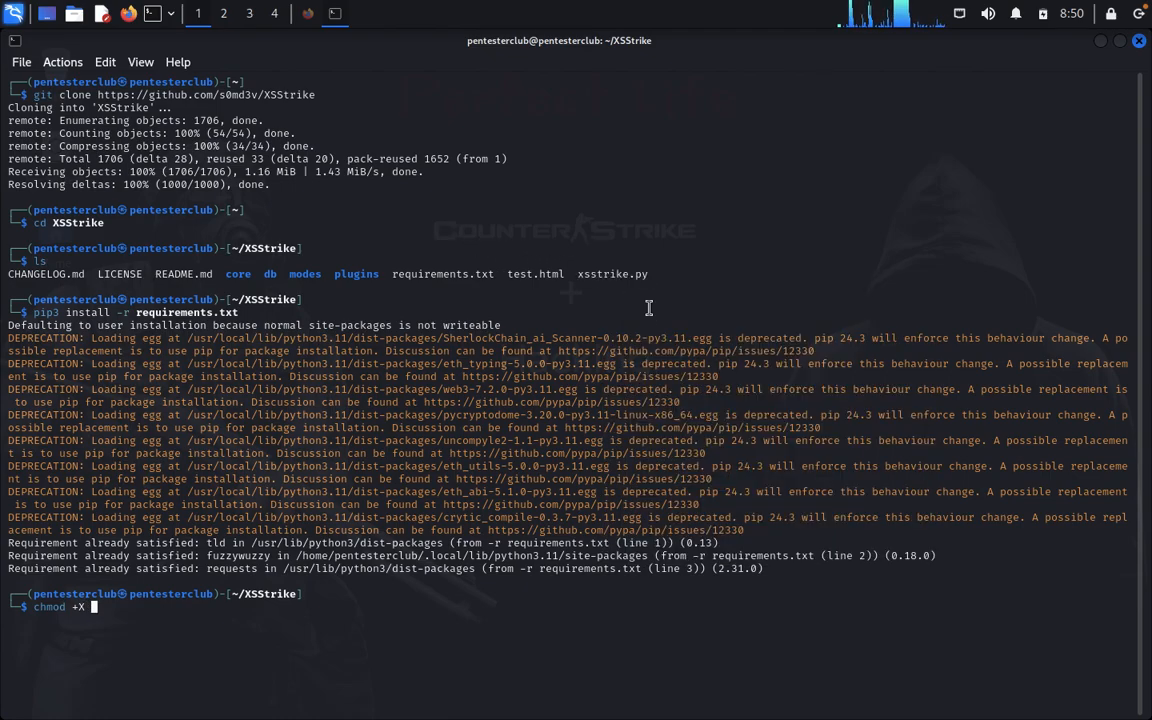
type("xsstrike.py")
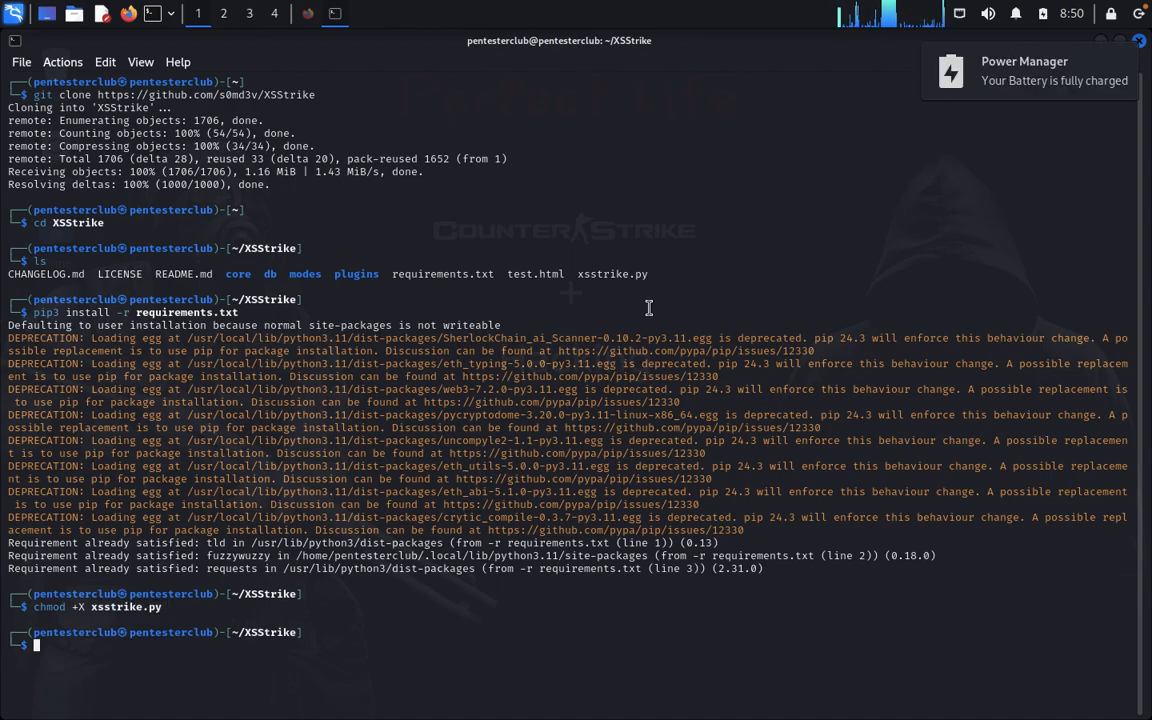
type("py")
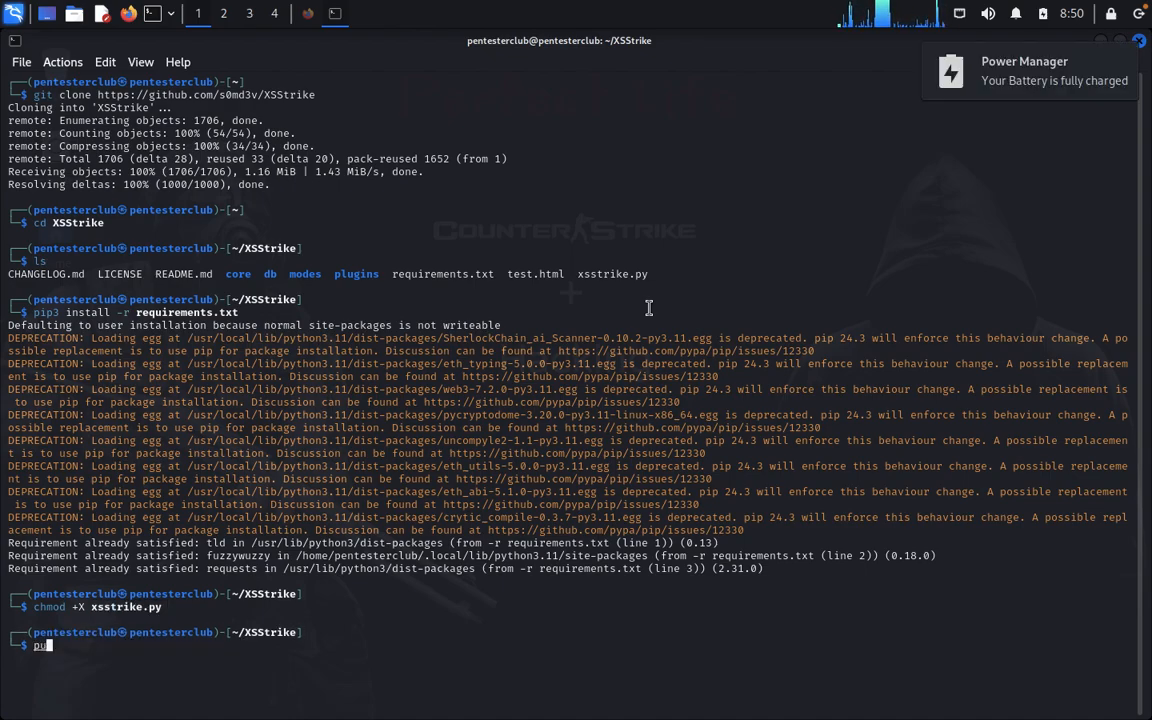
type("ython3 xsstrike.py -u http://brutelogic.com.br/gym.php?p06=test")
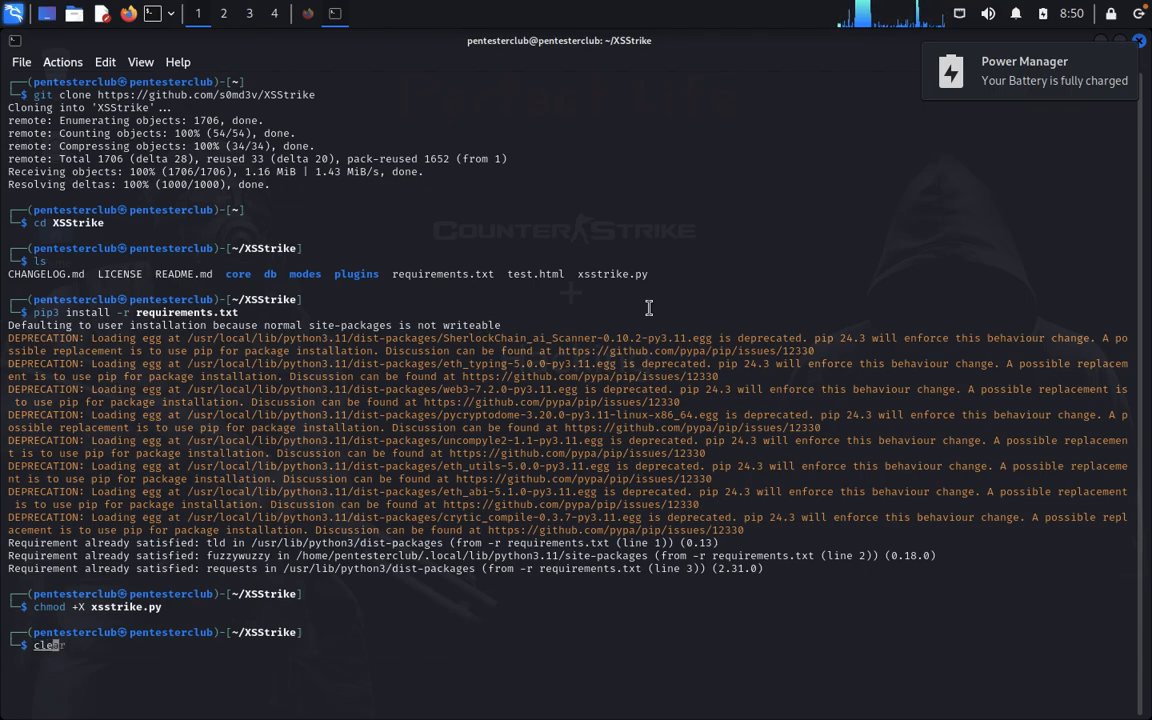
Clear the screen and display XSStrike v3.1.5 usage via python3 xsstrike.py --help.
key("Return")
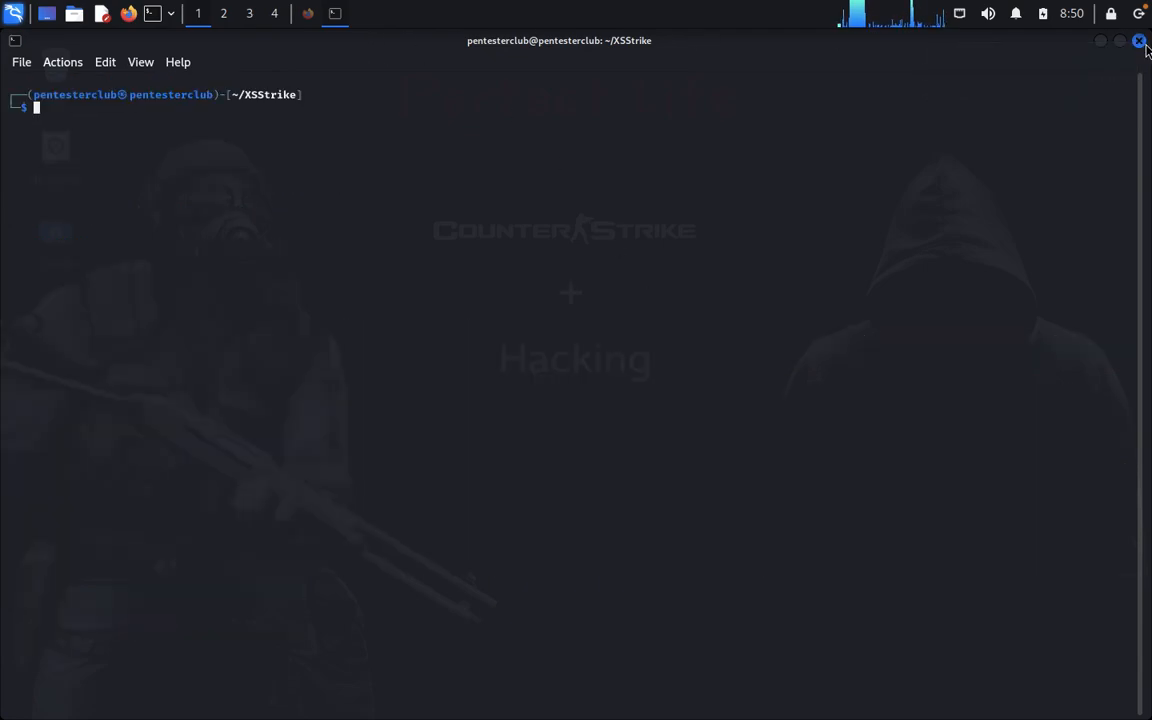
left_click(1138, 42)
type("python3 xsstrike.py --h")
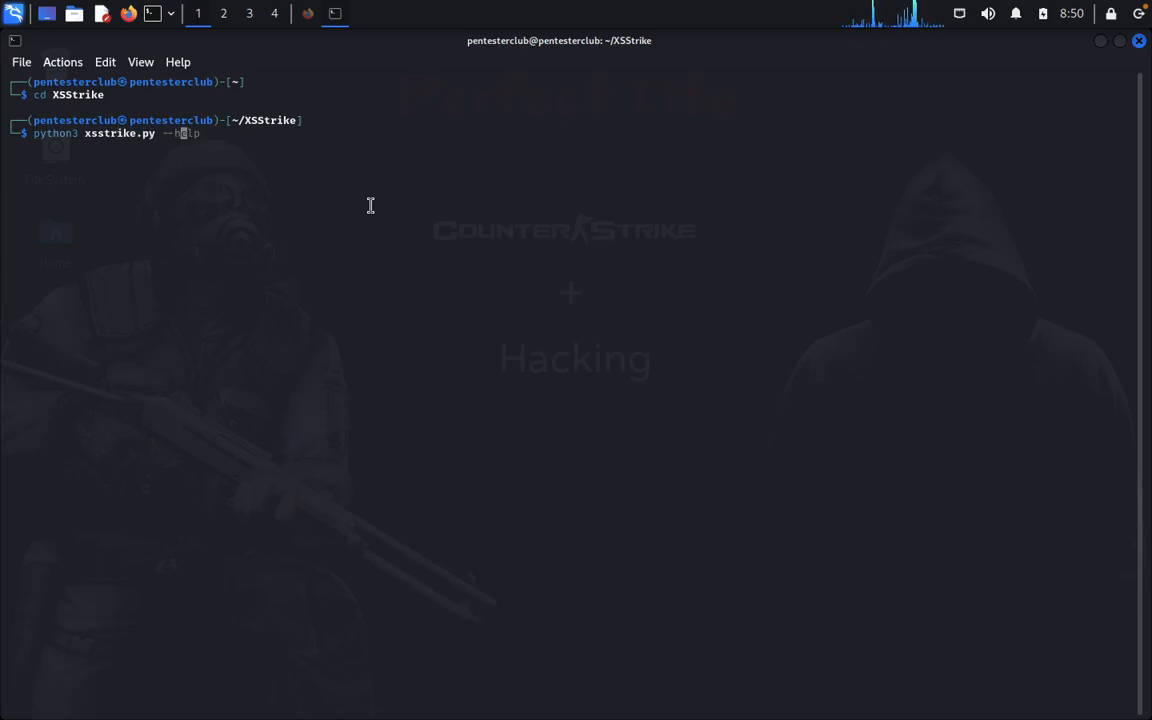
key("Return")
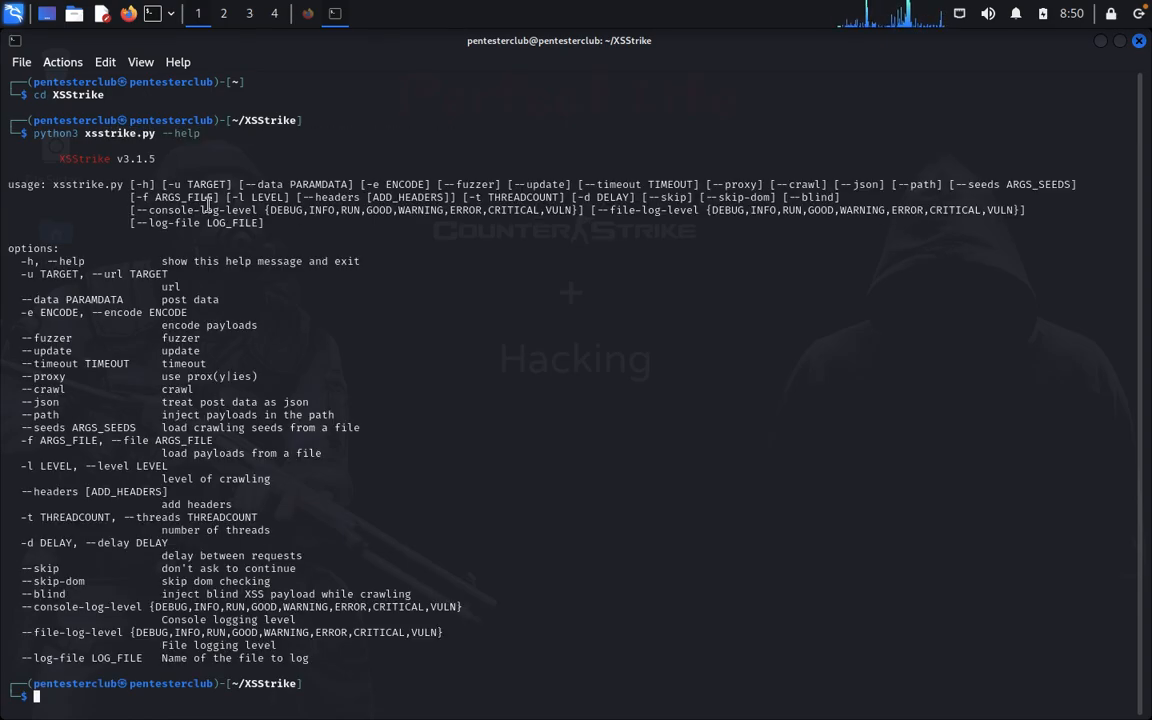
mouse_move(620, 360)
type("python3 xsstrike.py -u")
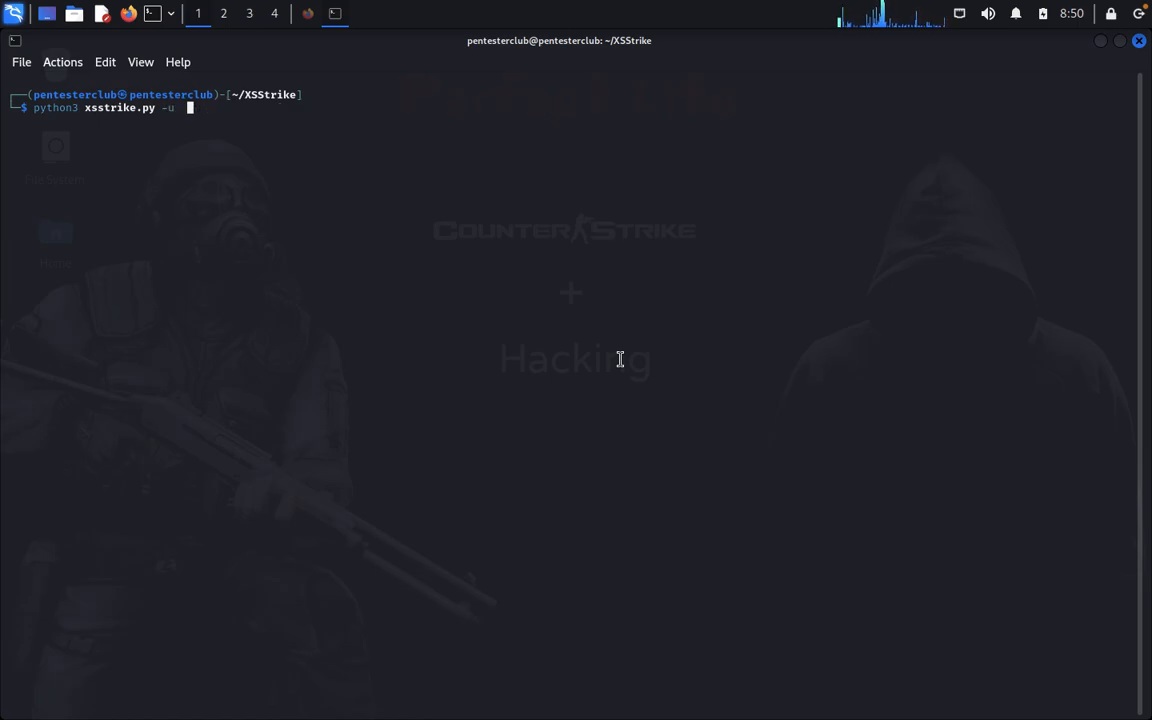
type("http://brutelogic.com.br/gym.php?p06=test")
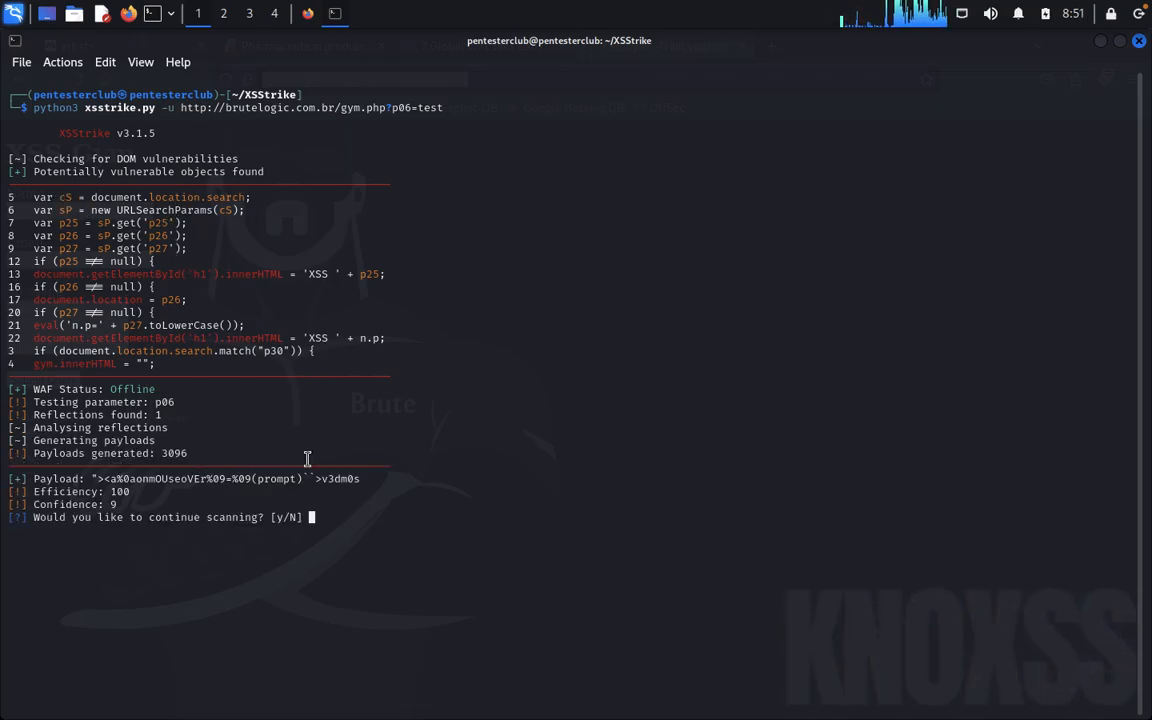
type("y")
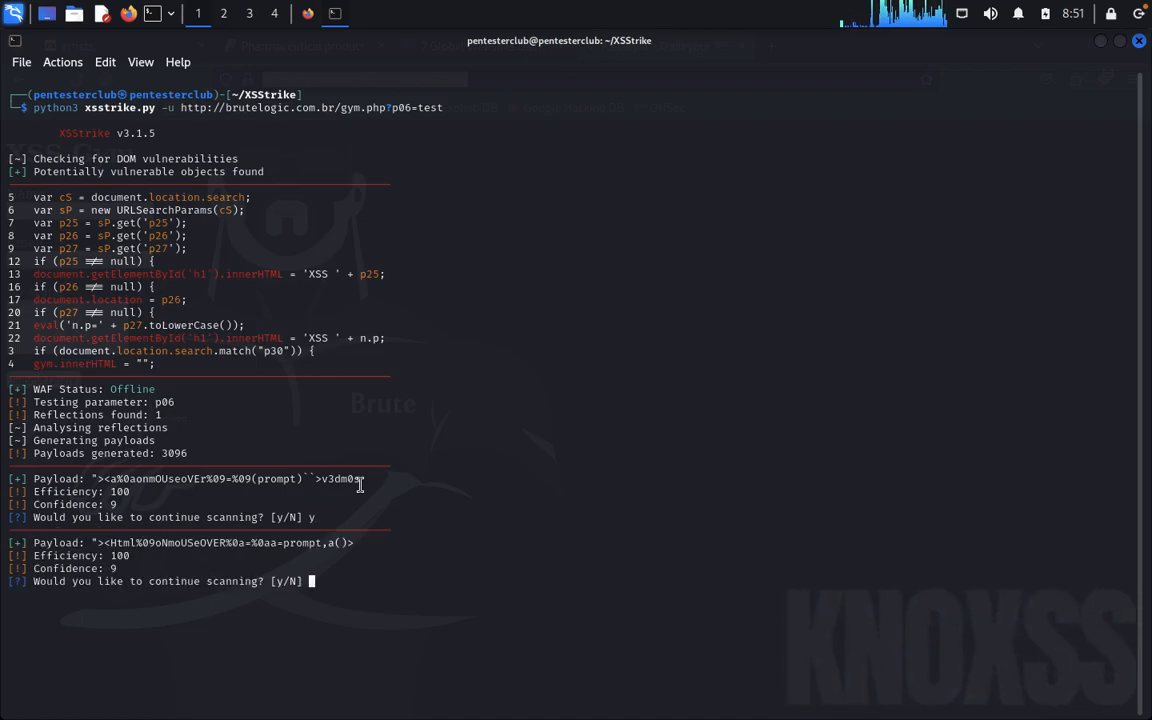
type("y")
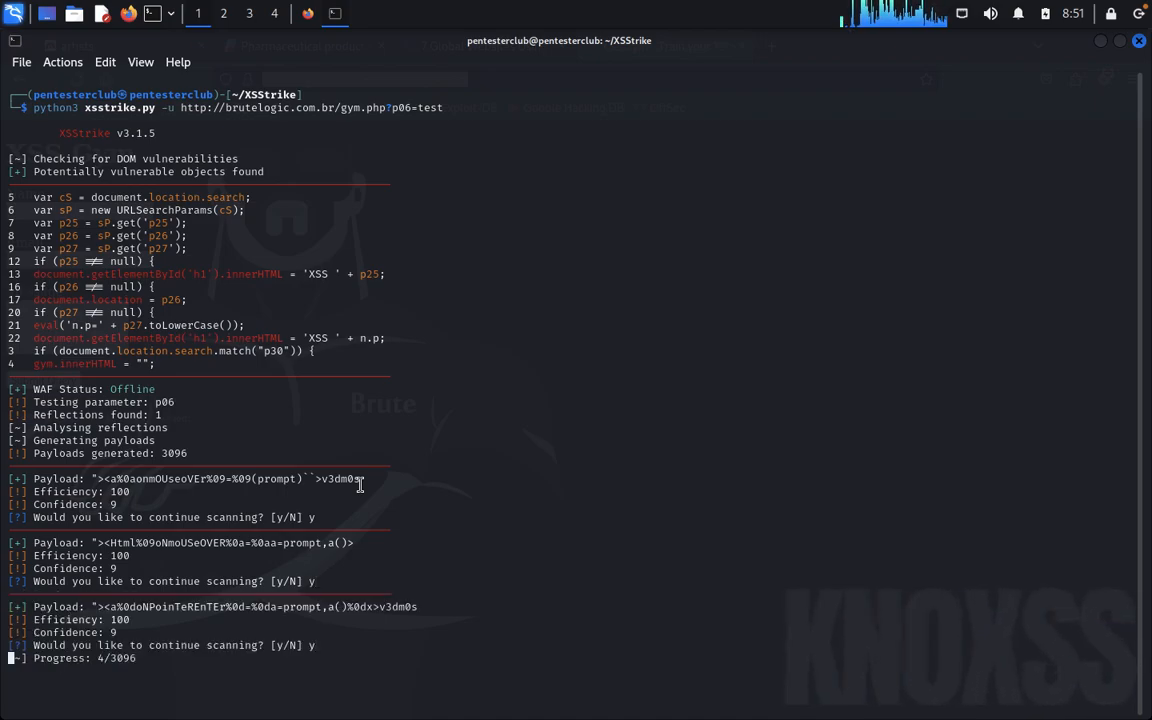
type("y")
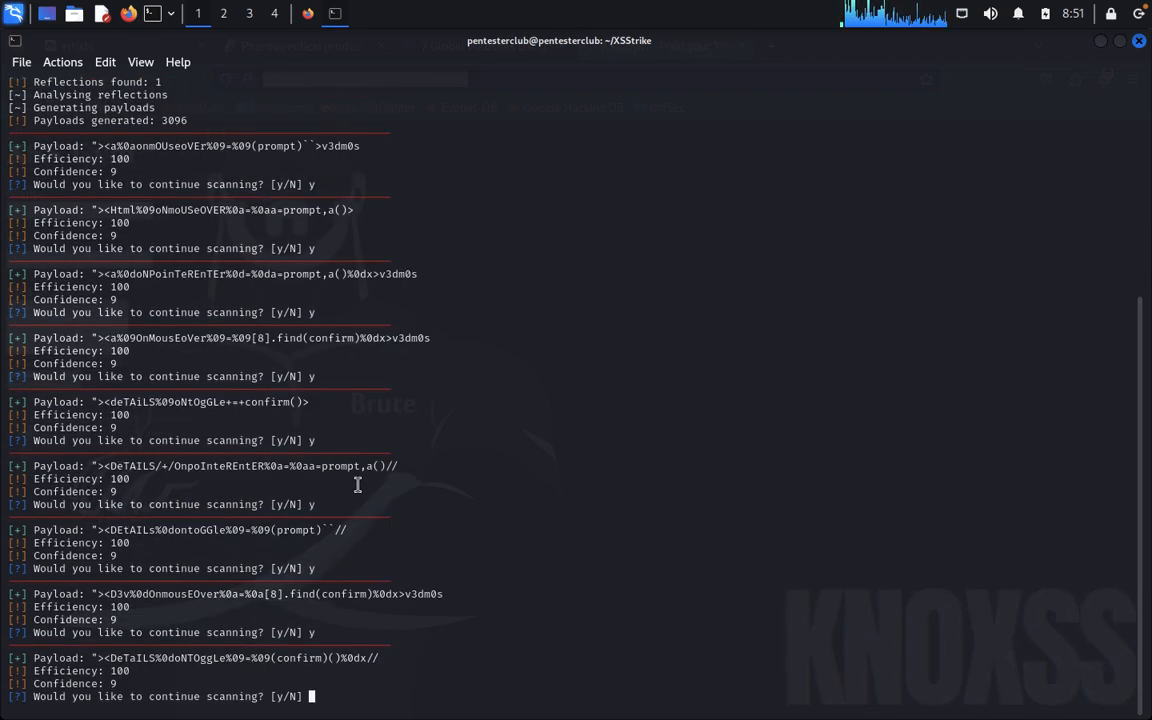
mouse_move(232, 616)
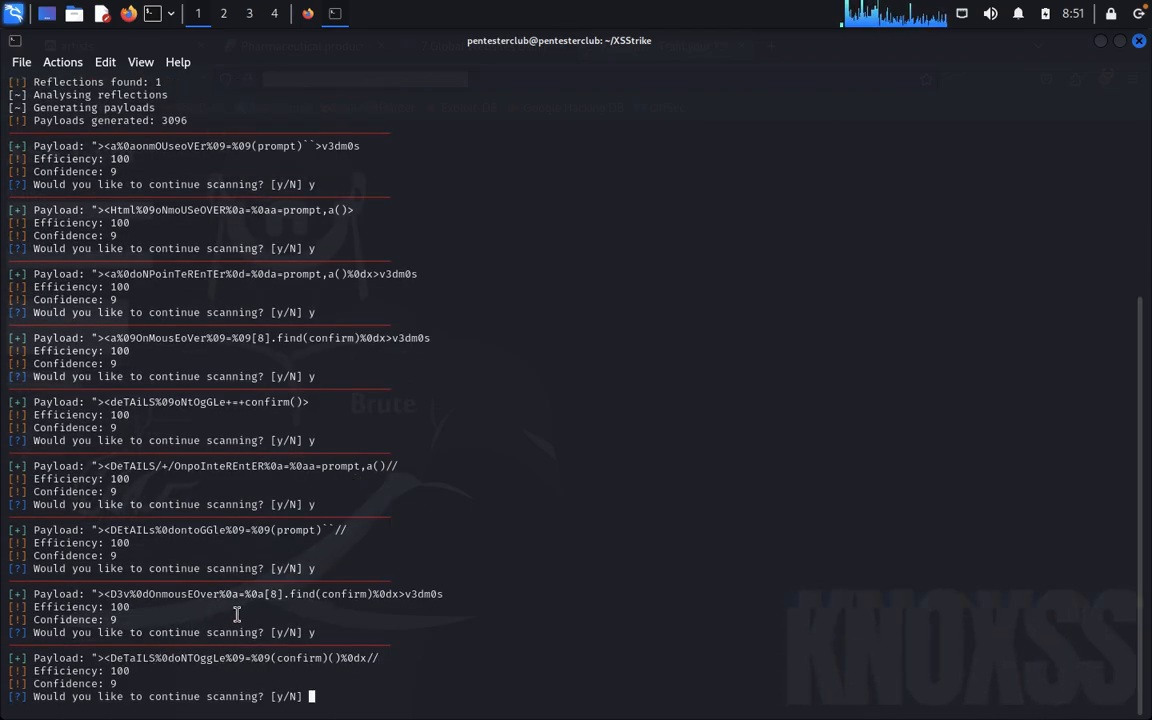
mouse_move(364, 548)
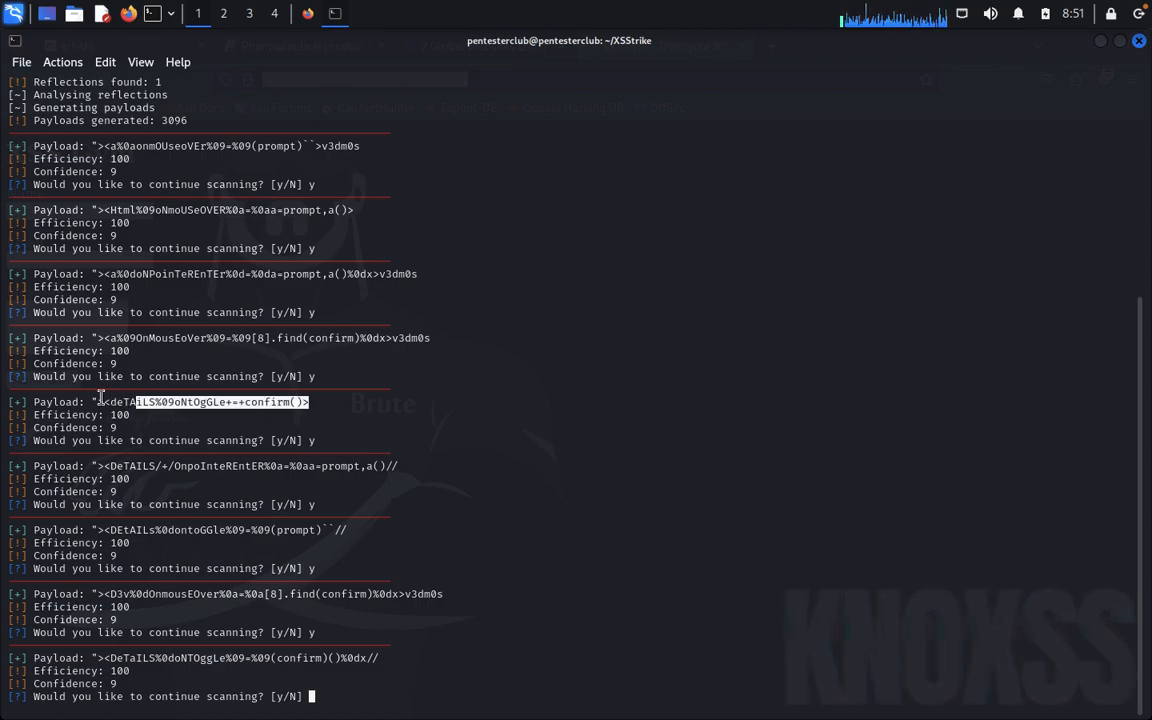
right_click(100, 402)
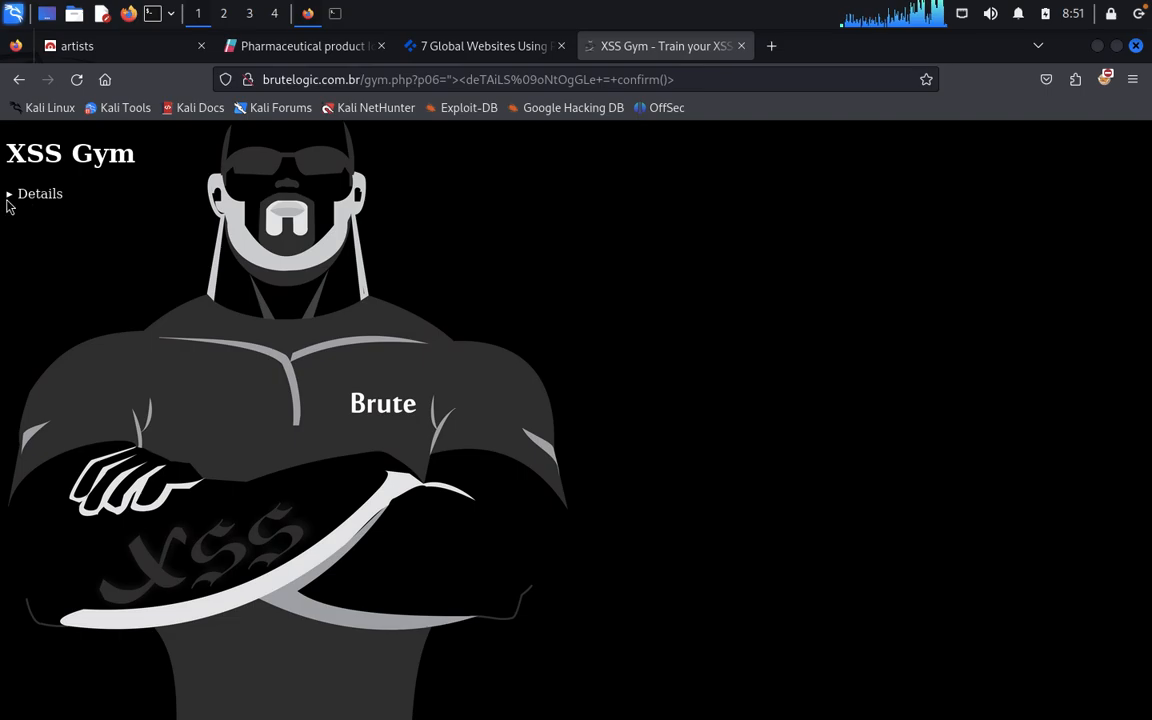
Expand the Details section and accept the confirm() popup on the XSS Gym page.
left_click(38, 192)
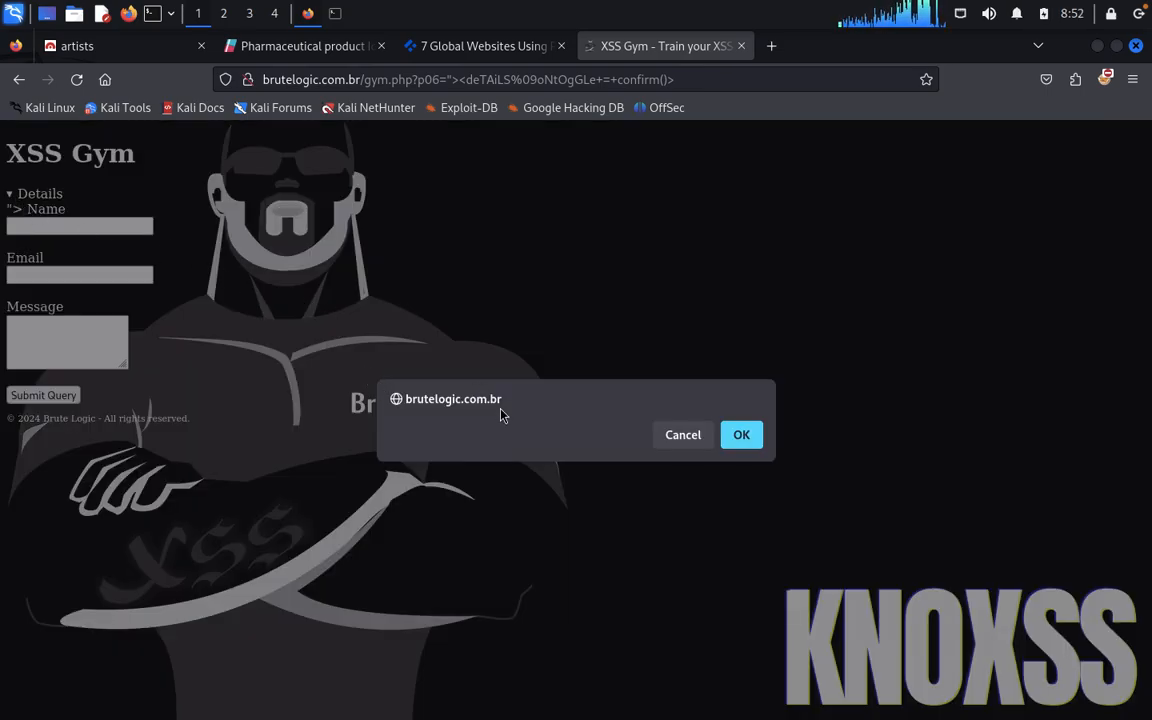
mouse_move(608, 400)
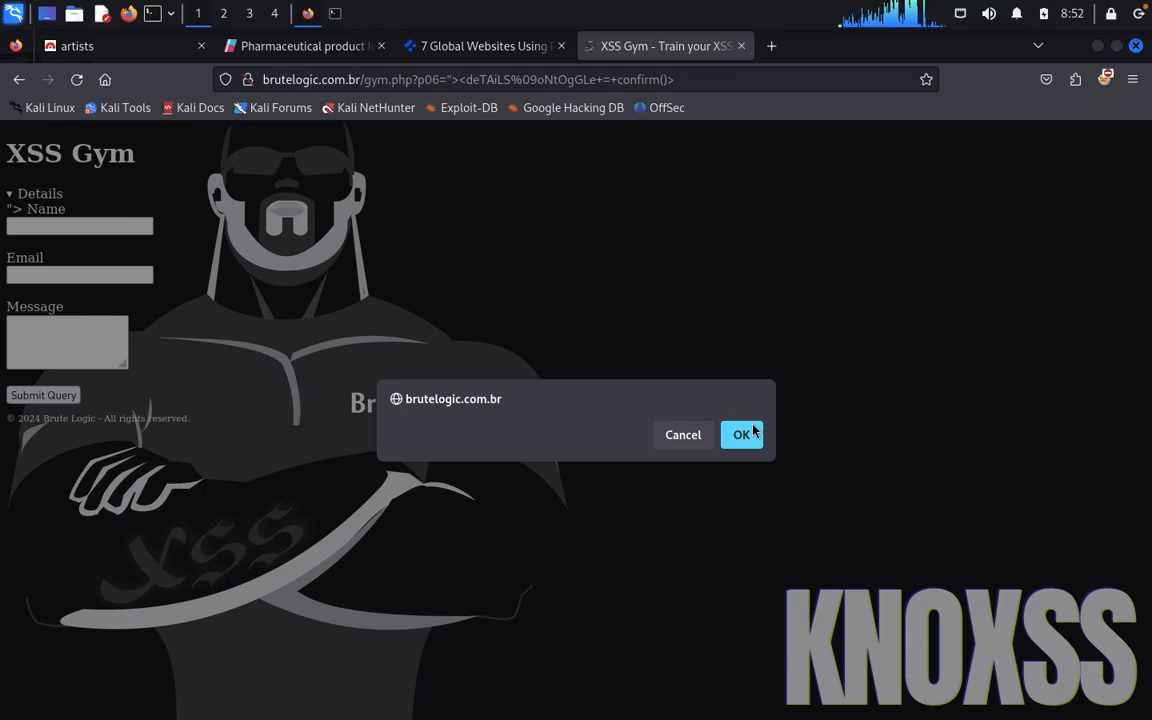
left_click(740, 434)
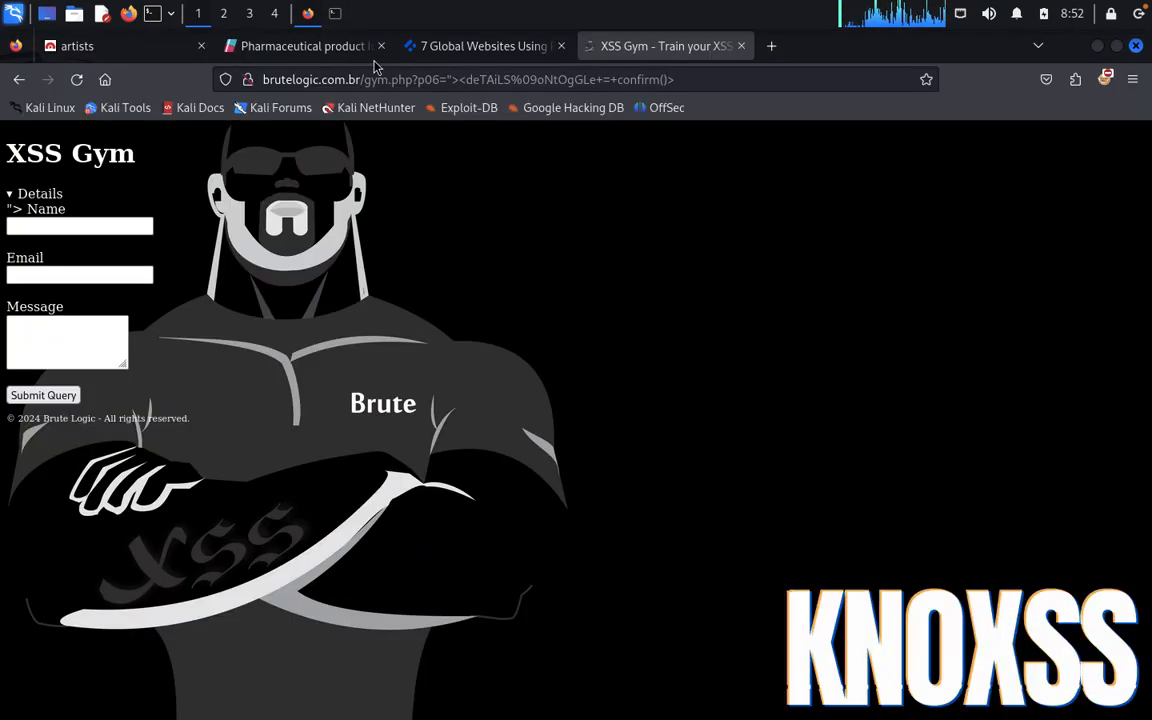
Load the prompt() payload on XSS Gym and answer its prompt dialog with 'pcpalex'.
left_click(460, 80)
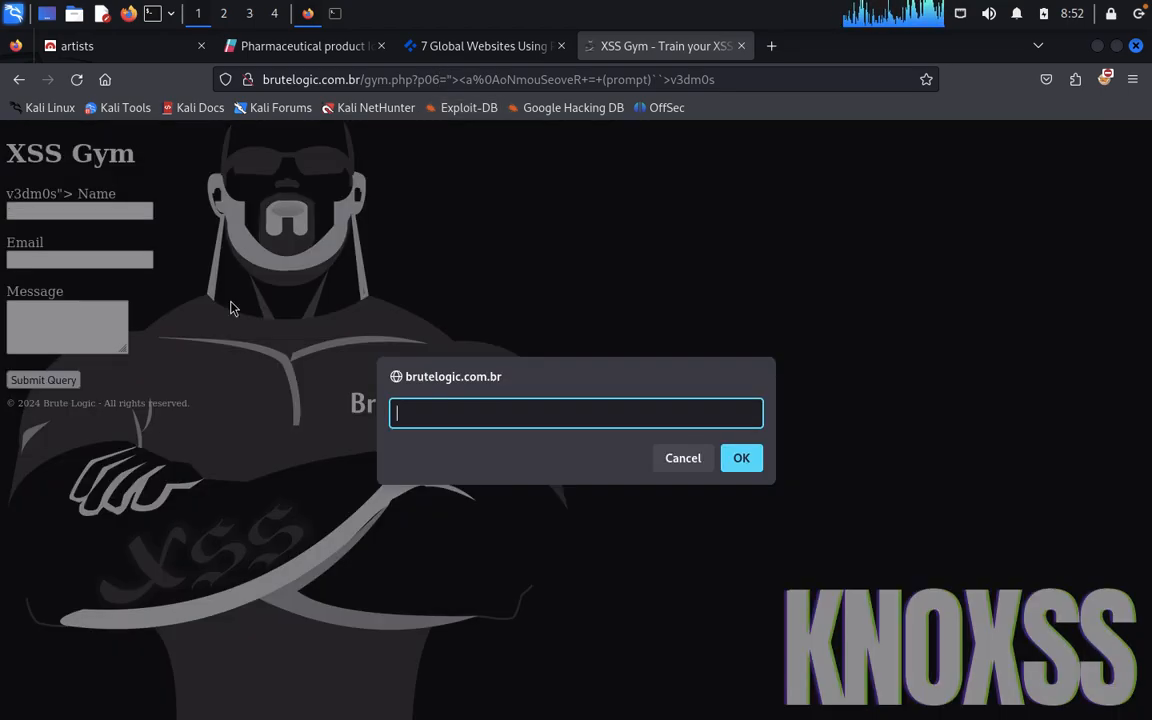
mouse_move(418, 412)
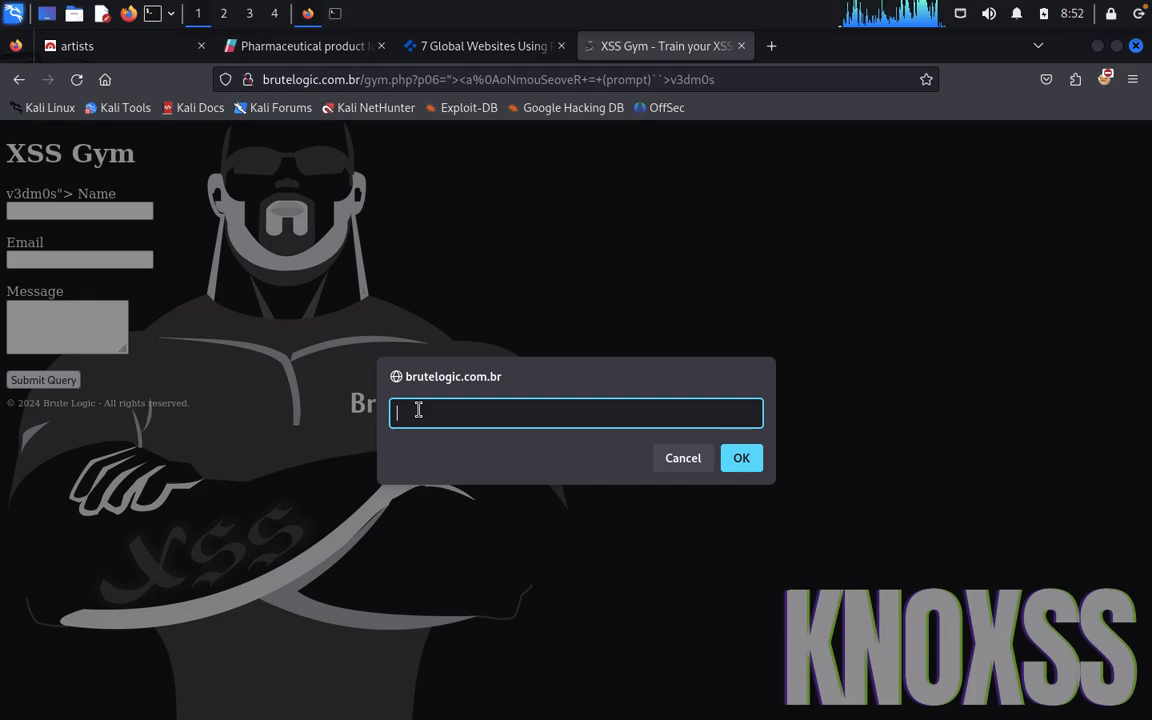
type("pcp")
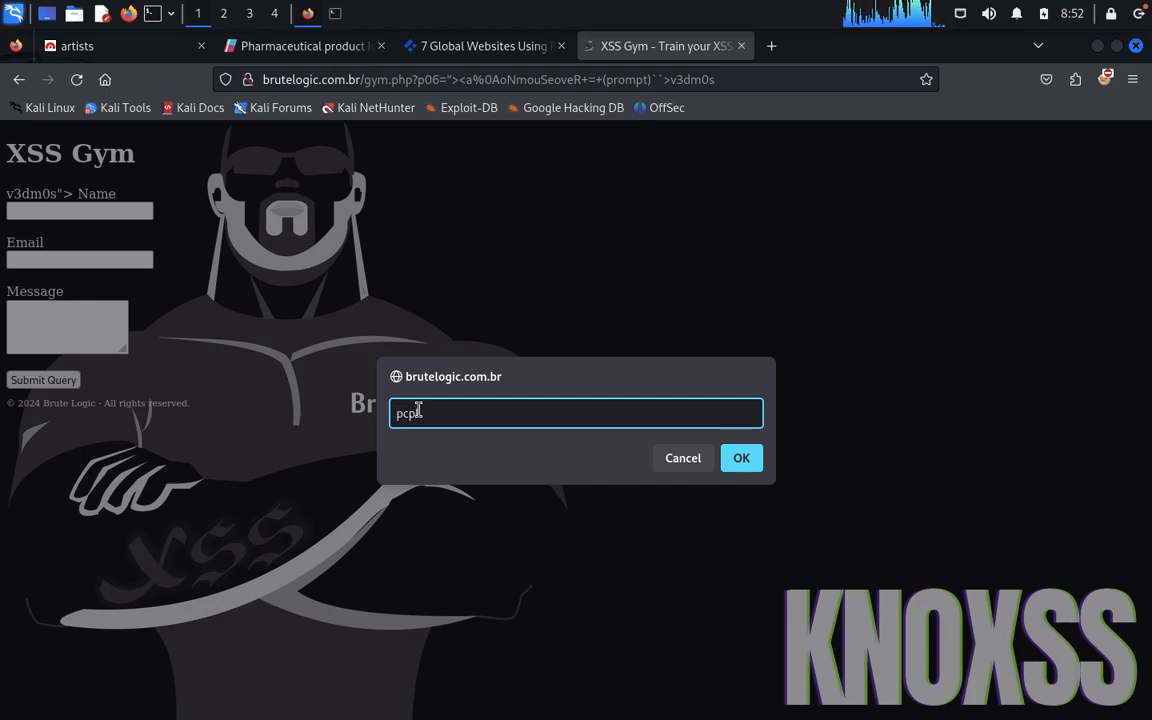
type("alex")
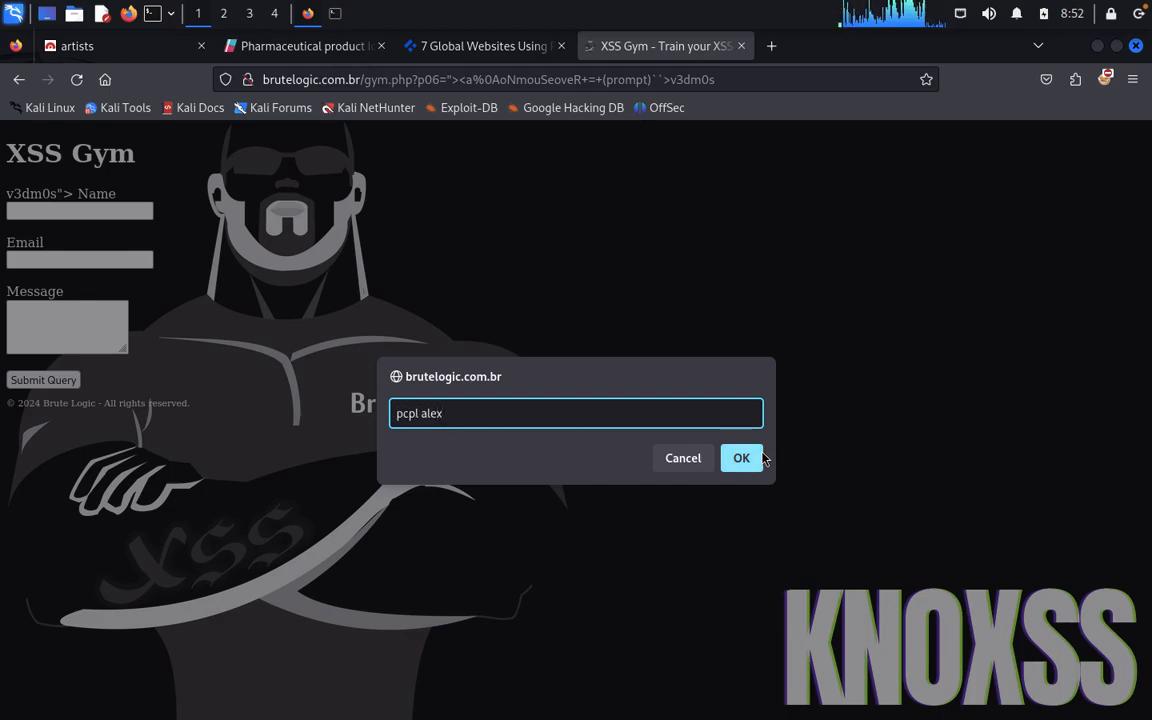
left_click(740, 458)
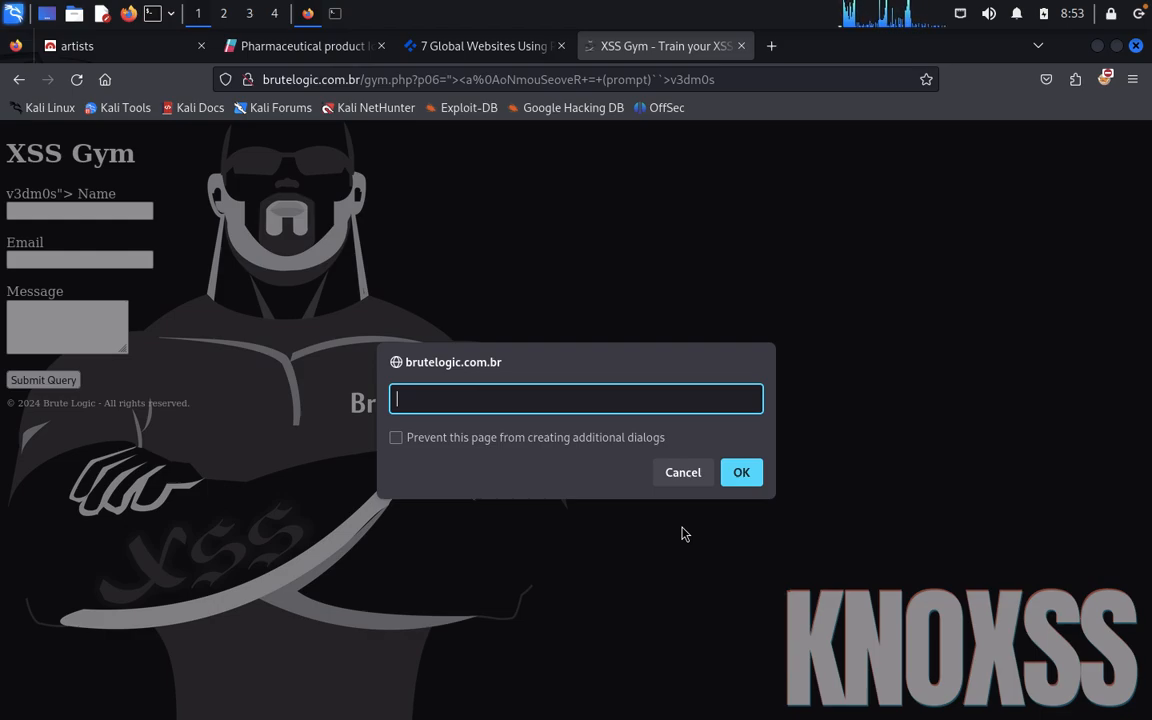
mouse_move(770, 344)
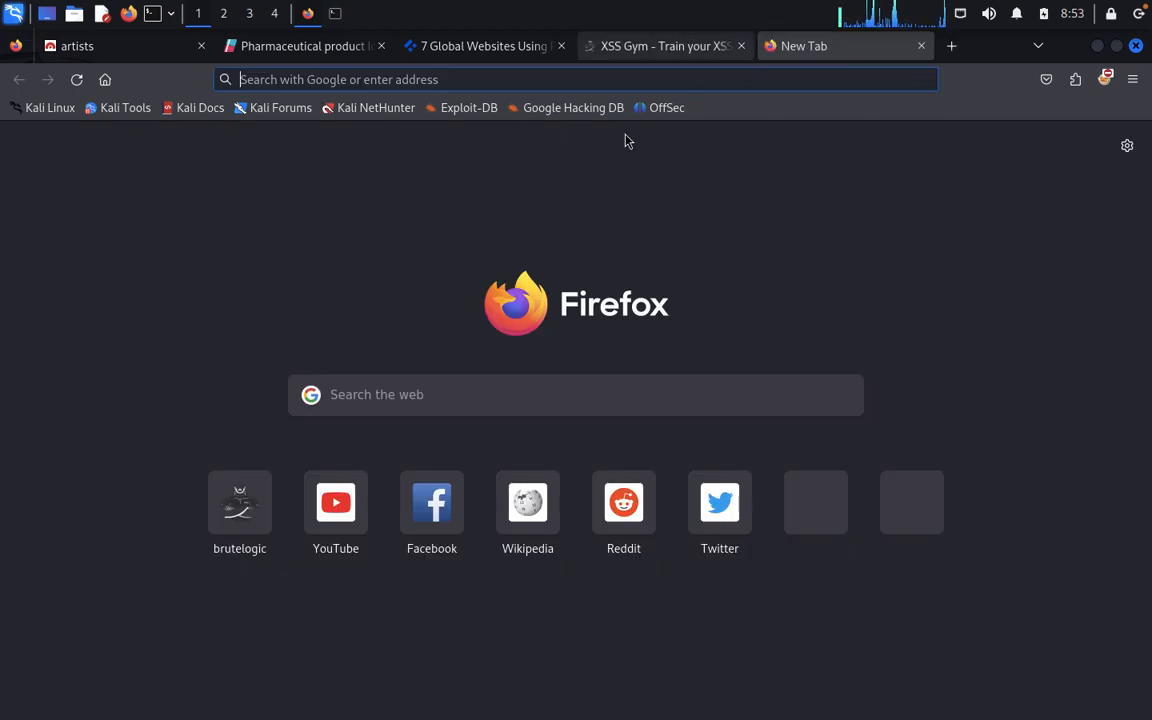
Browse to bugbountyhunter and reach the Cross Site Scripting (XSS) learning page via Getting Started.
type("bugb")
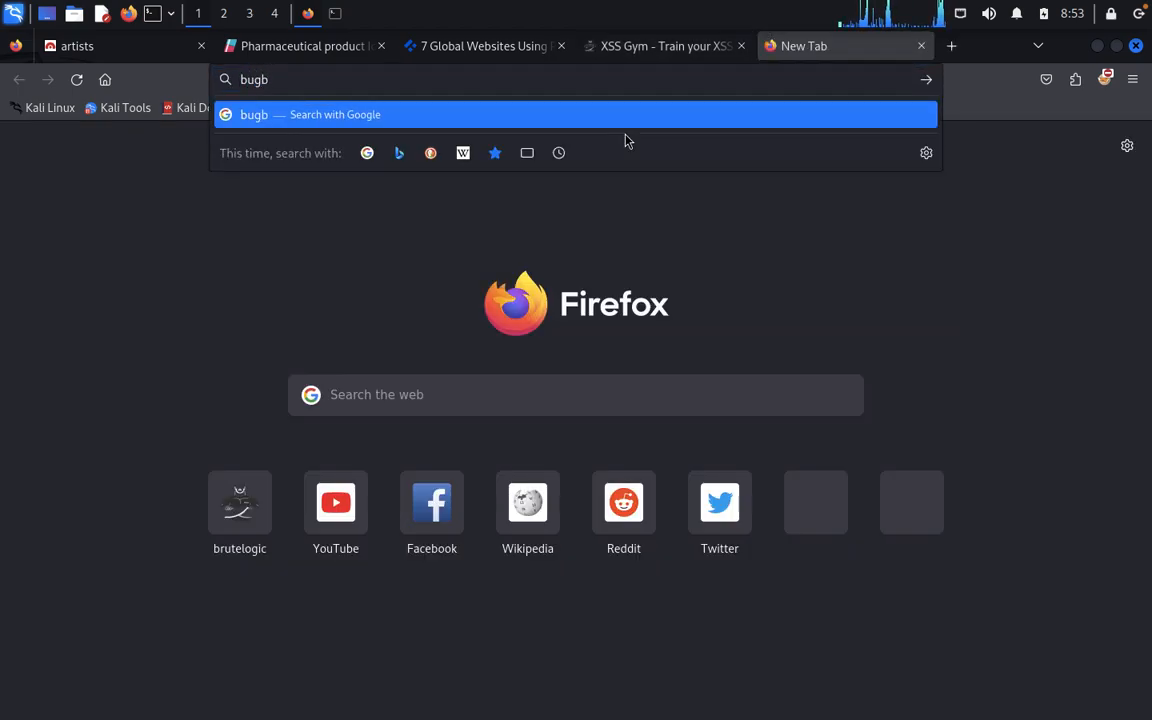
type("ountyhunter.com")
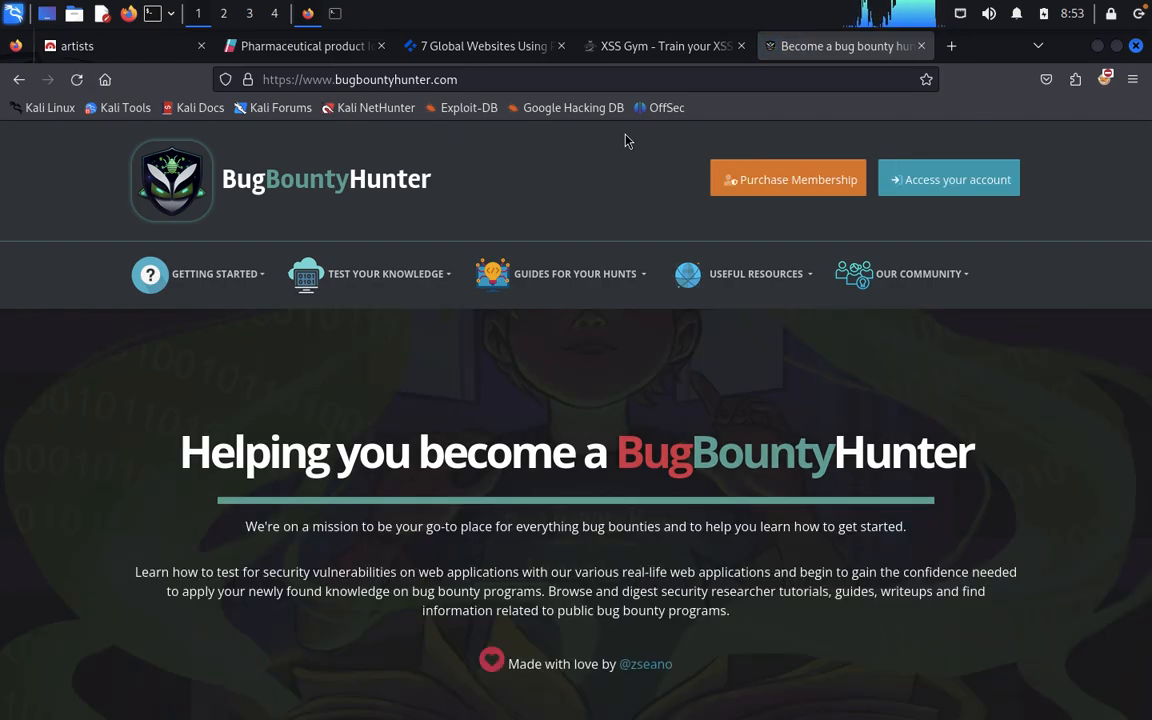
mouse_move(256, 278)
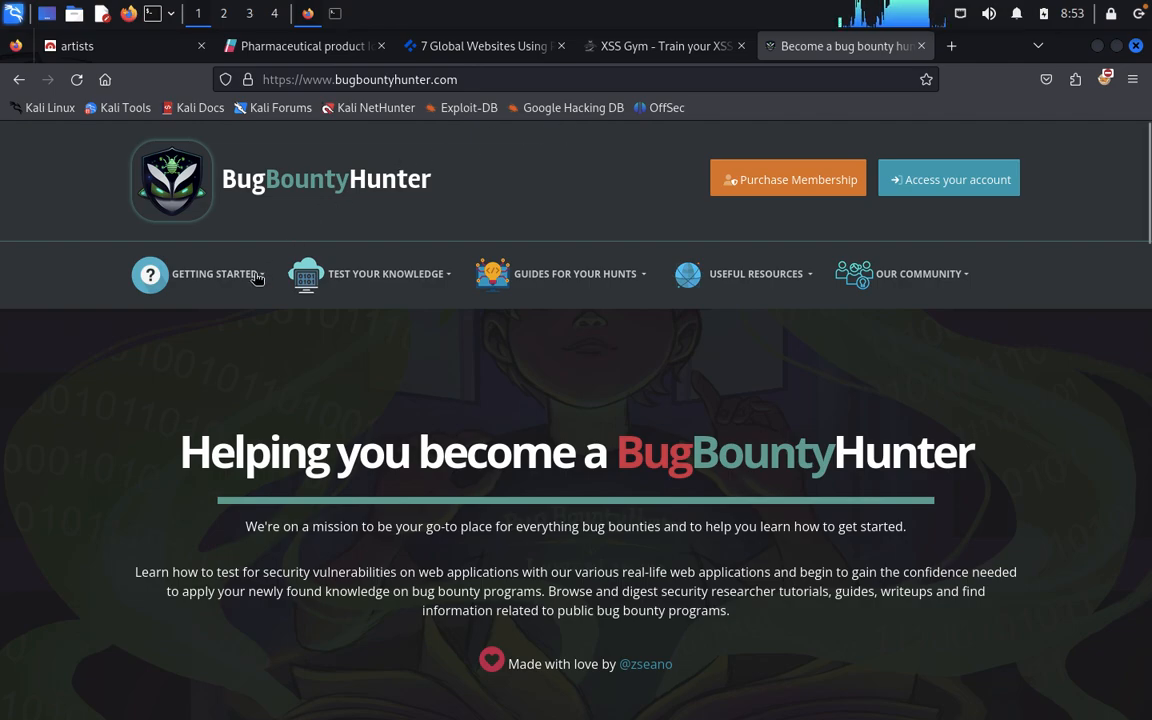
left_click(212, 272)
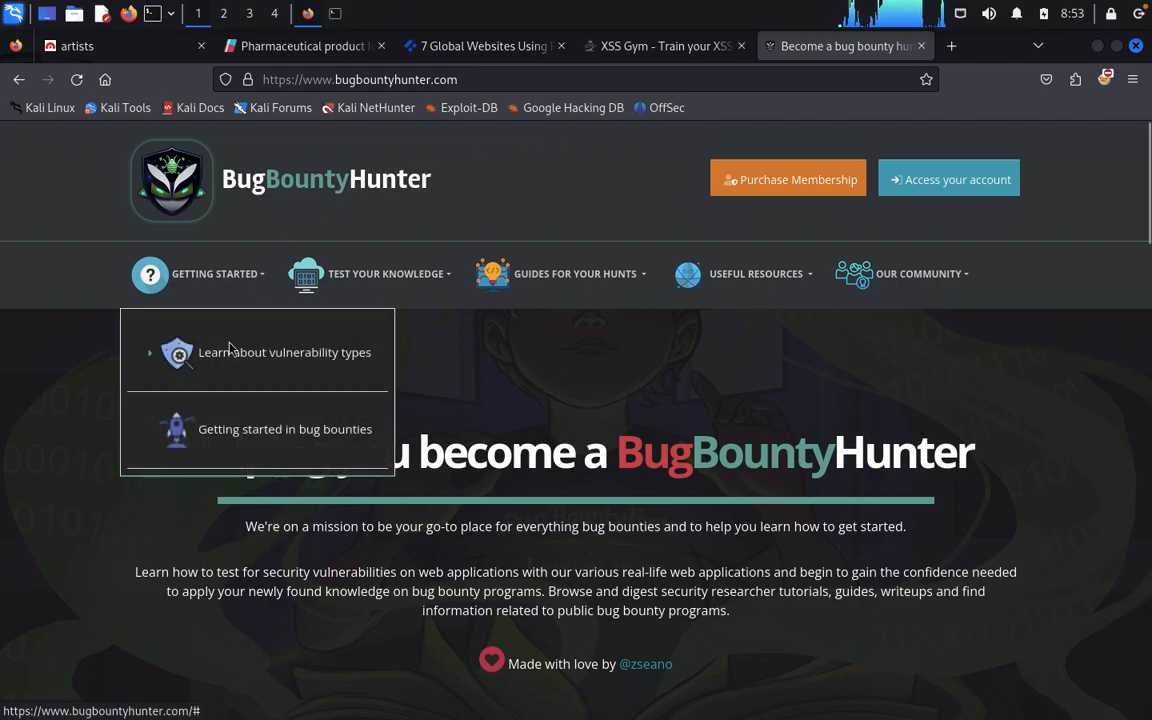
left_click(284, 352)
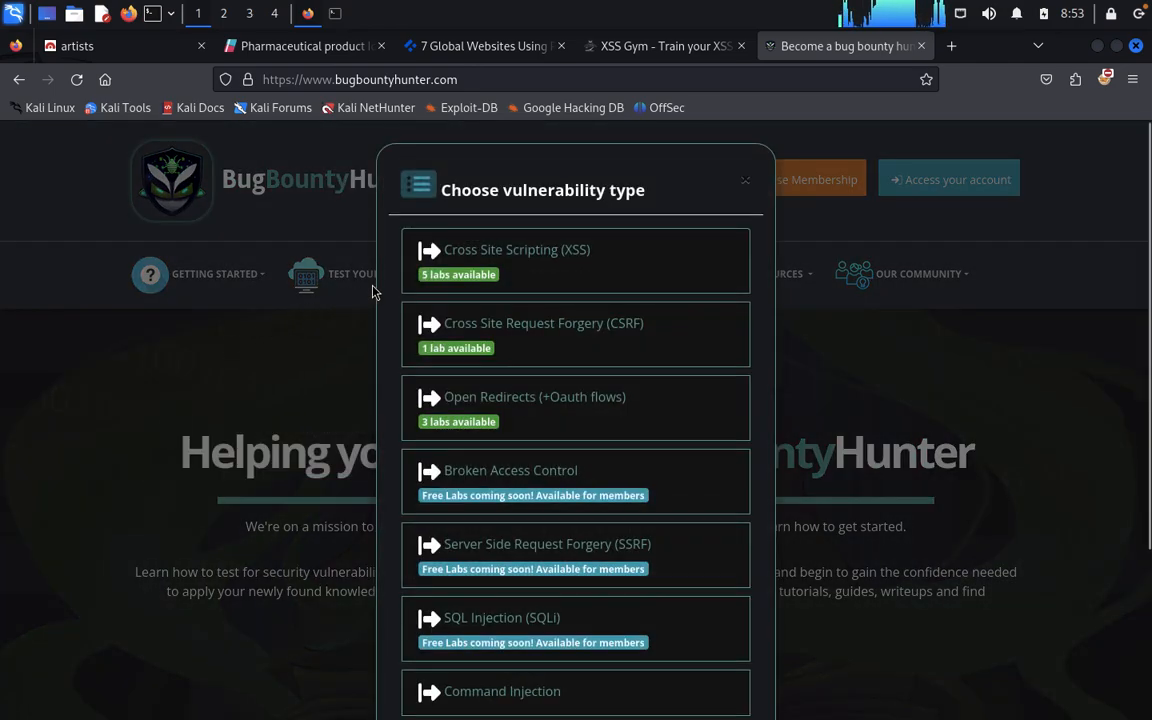
mouse_move(510, 280)
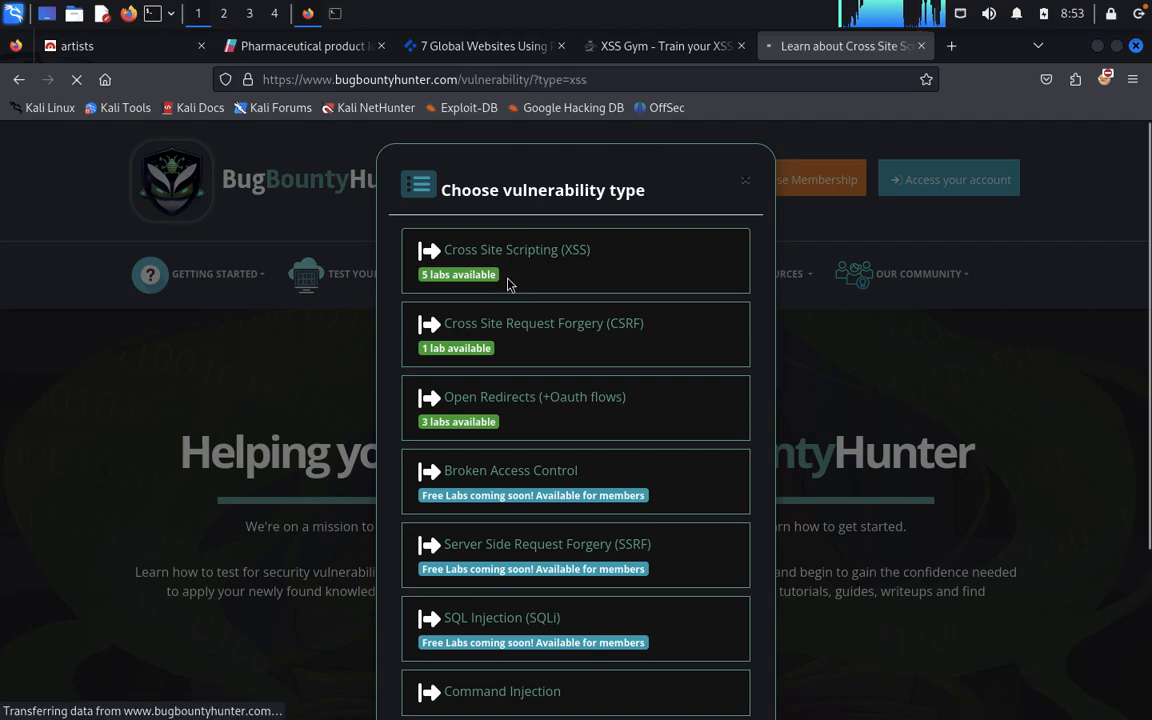
left_click(508, 260)
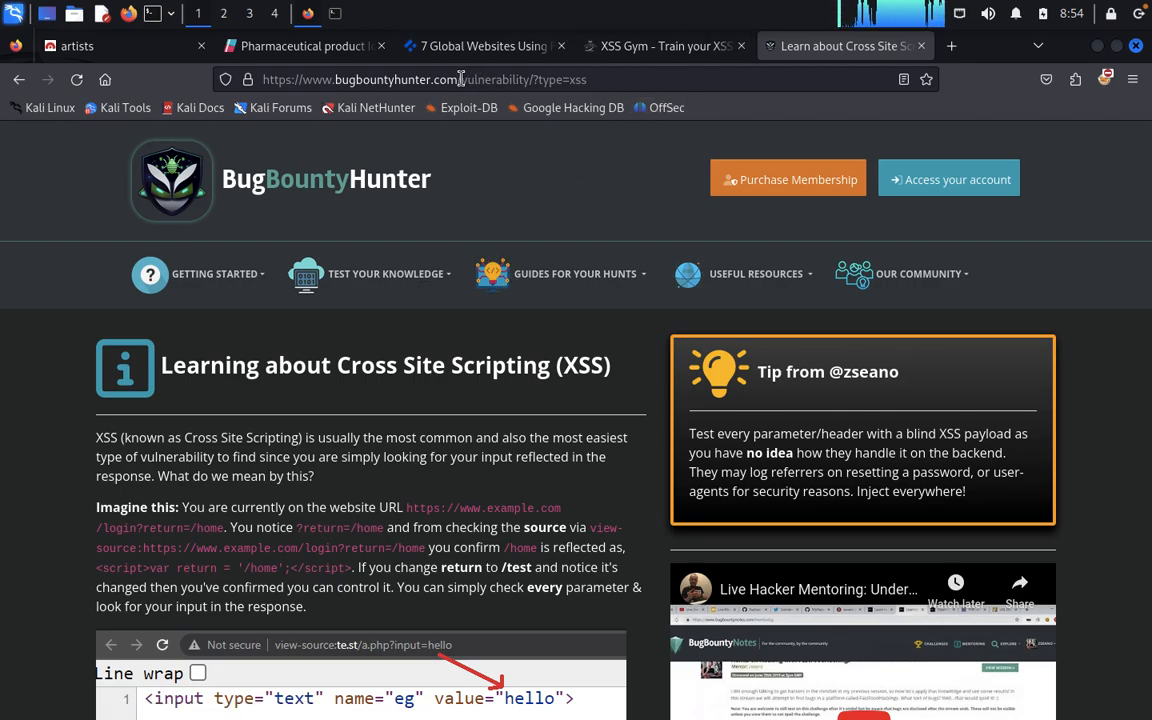
left_click(474, 80)
type("ch")
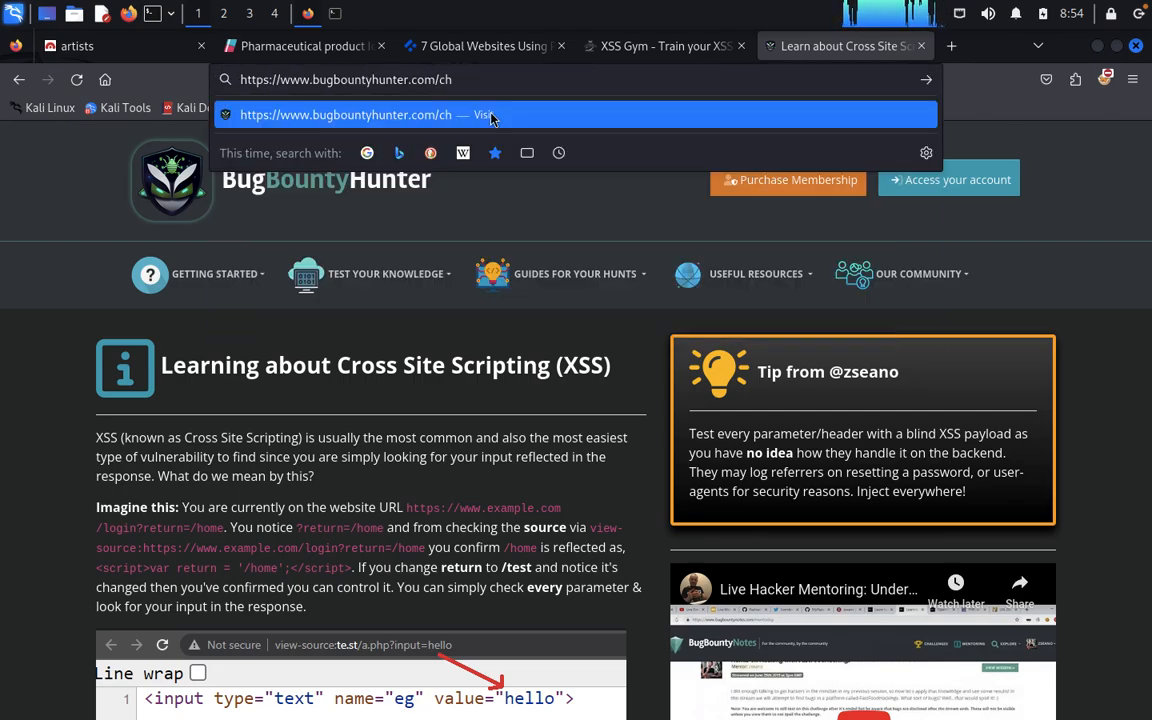
type("a")
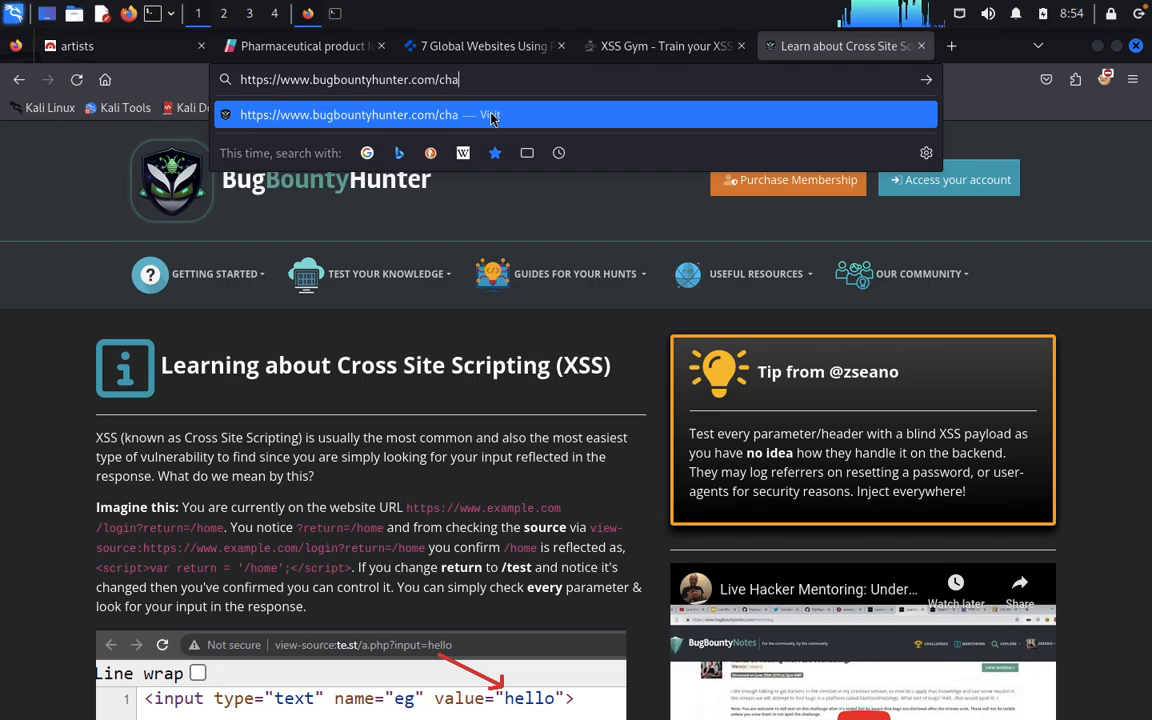
type("llenge")
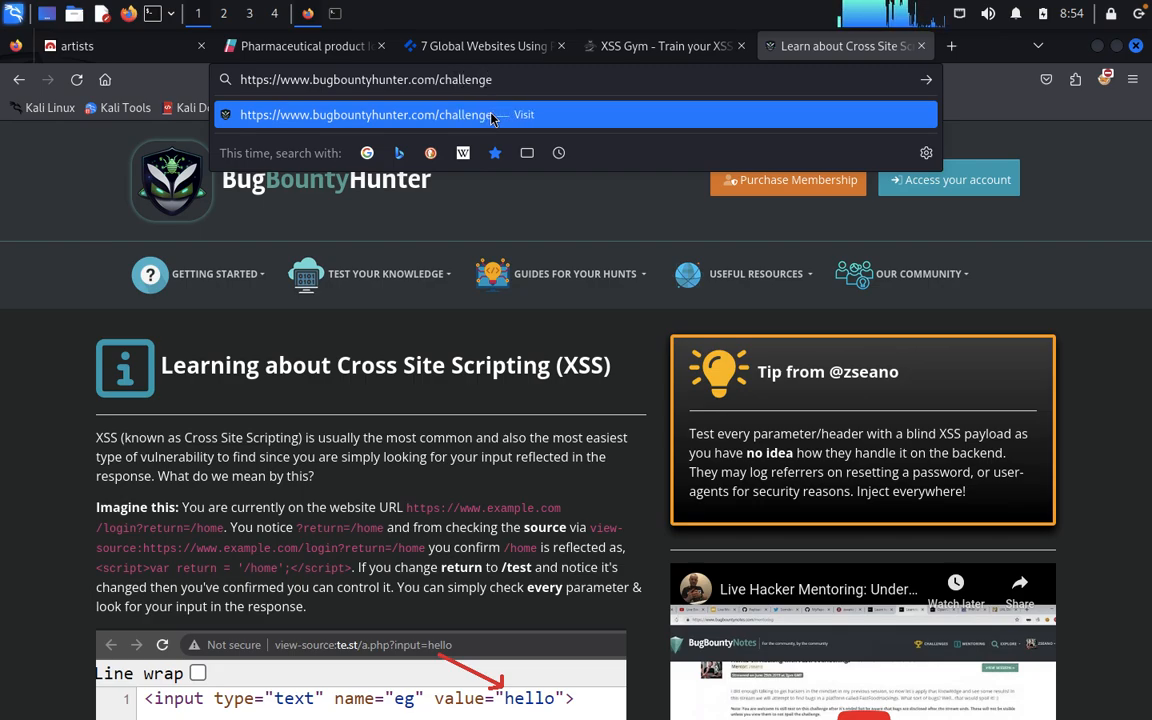
type("s")
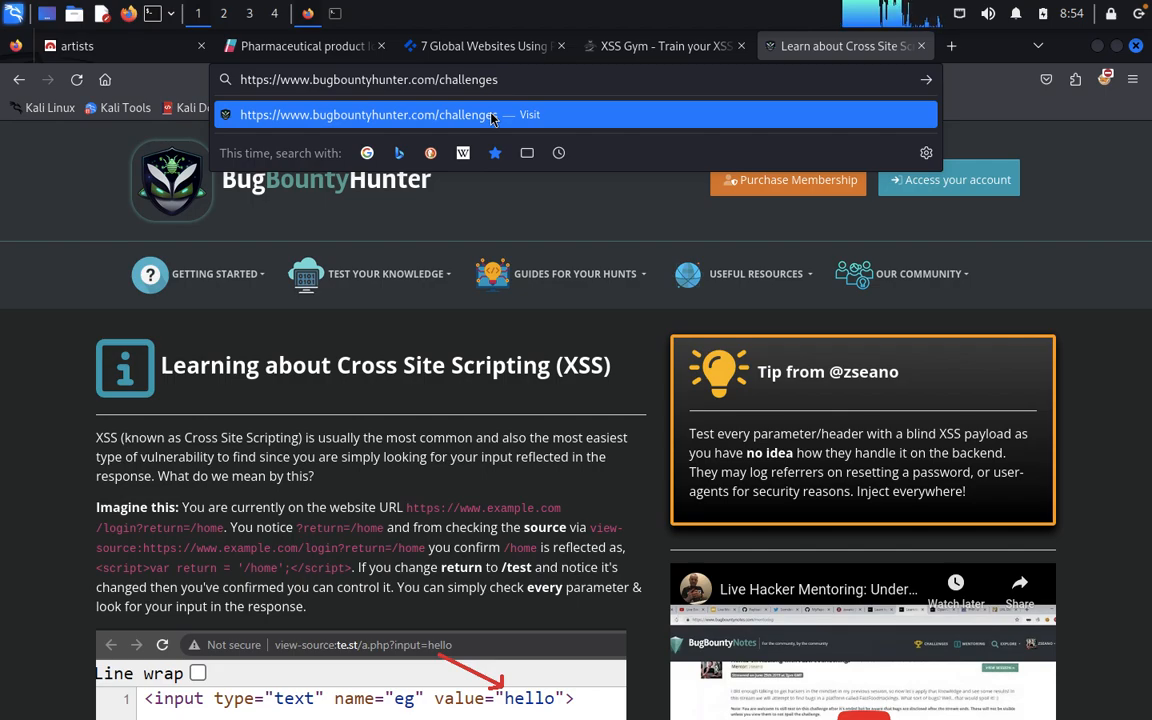
type("/challeng")
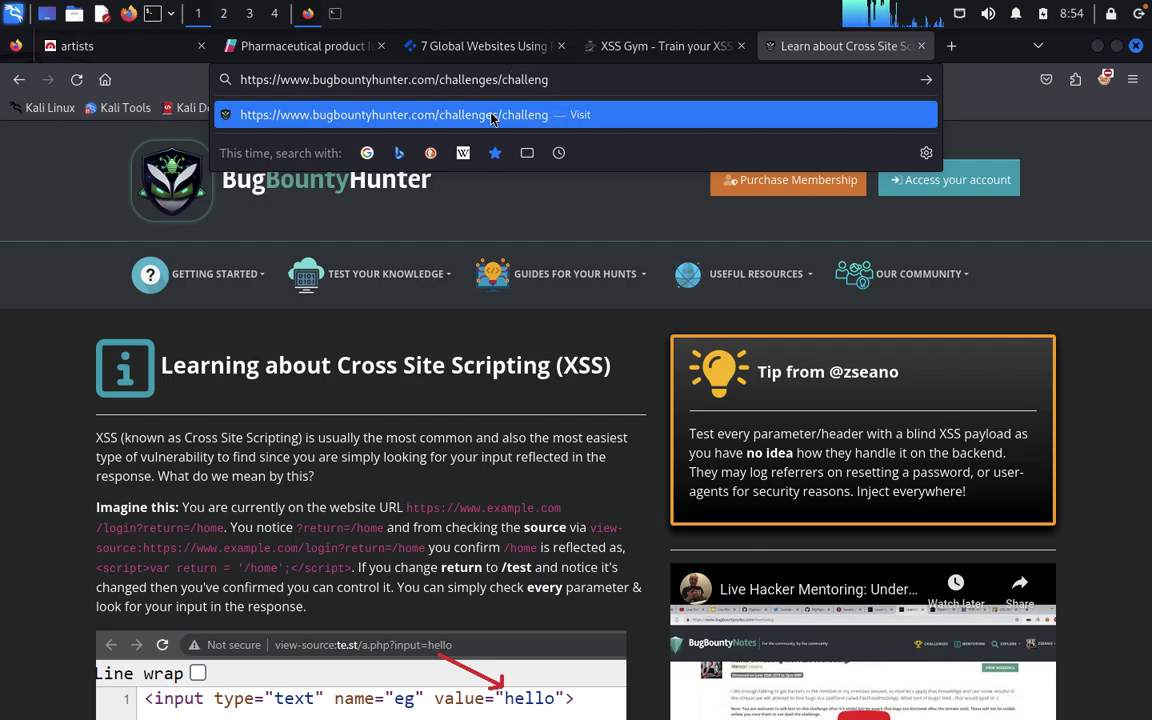
type("e")
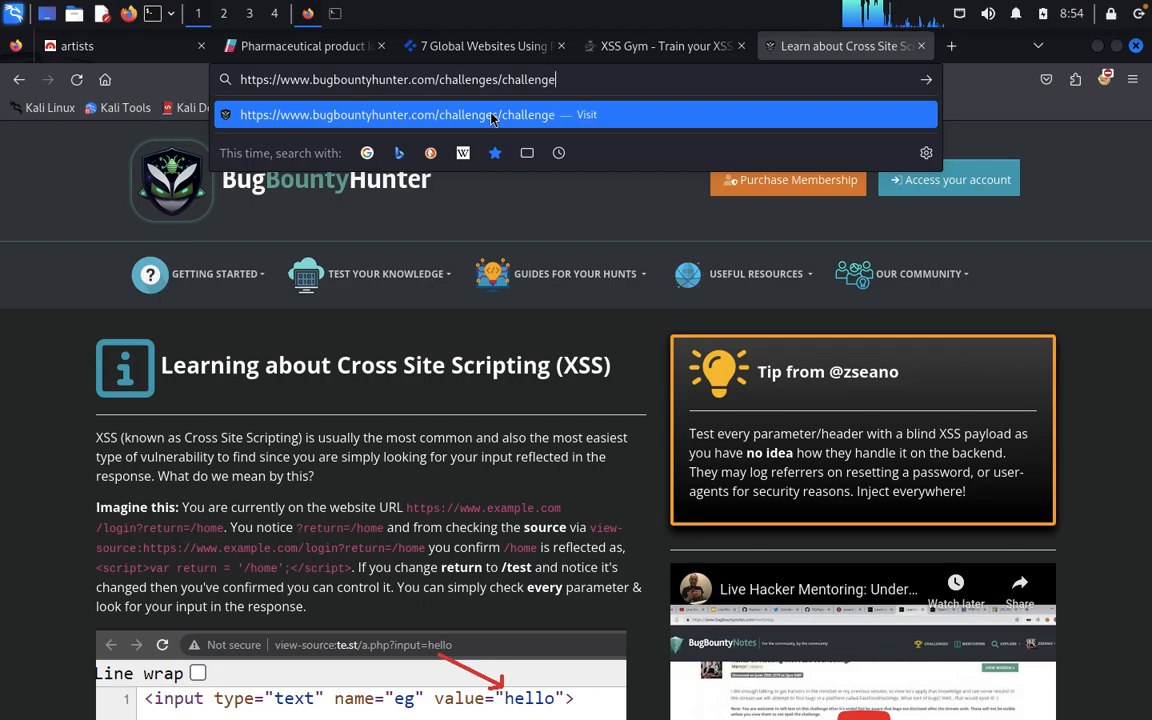
type("1")
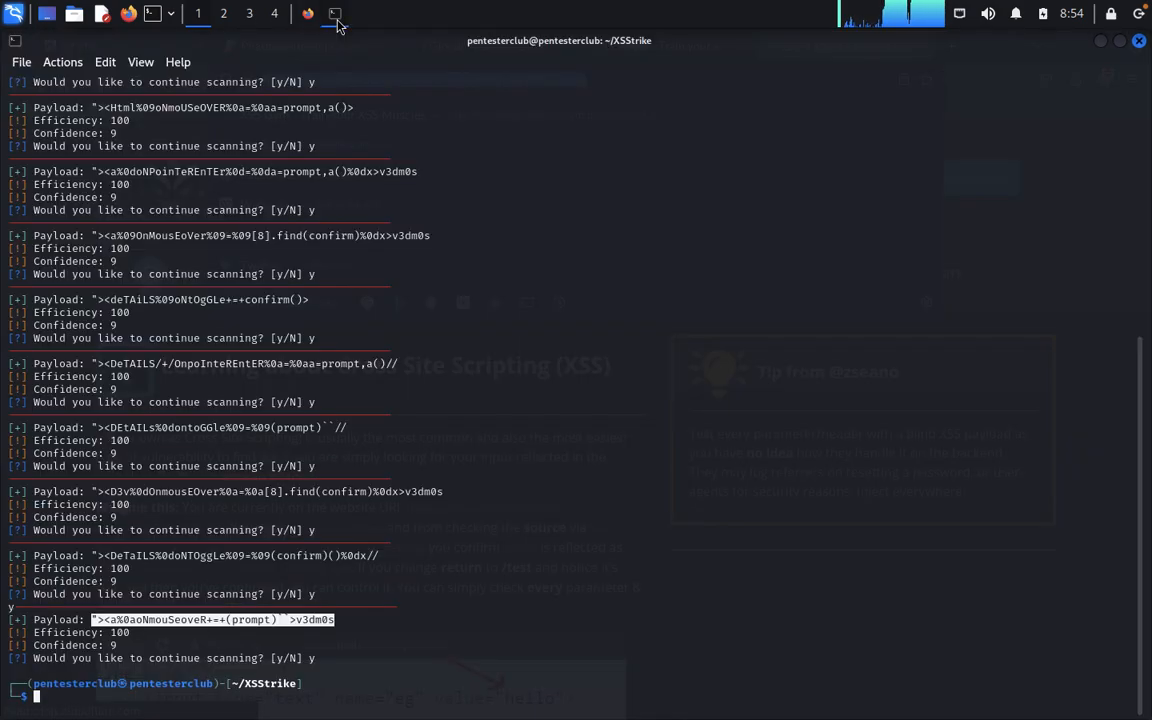
Clear the terminal and build a python3 xsstrike.py -u command with the pasted address.
type("clear")
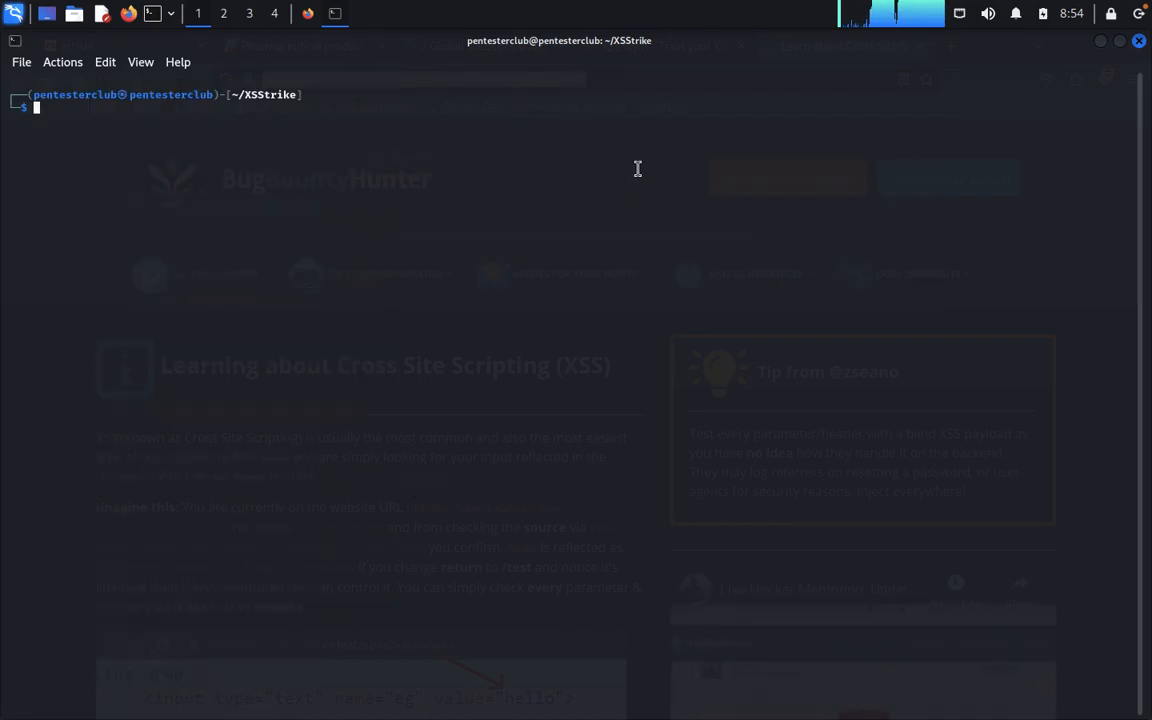
type("python3 xsstrike.py -u http://brutelogic.com.br/gym.php?p06=test")
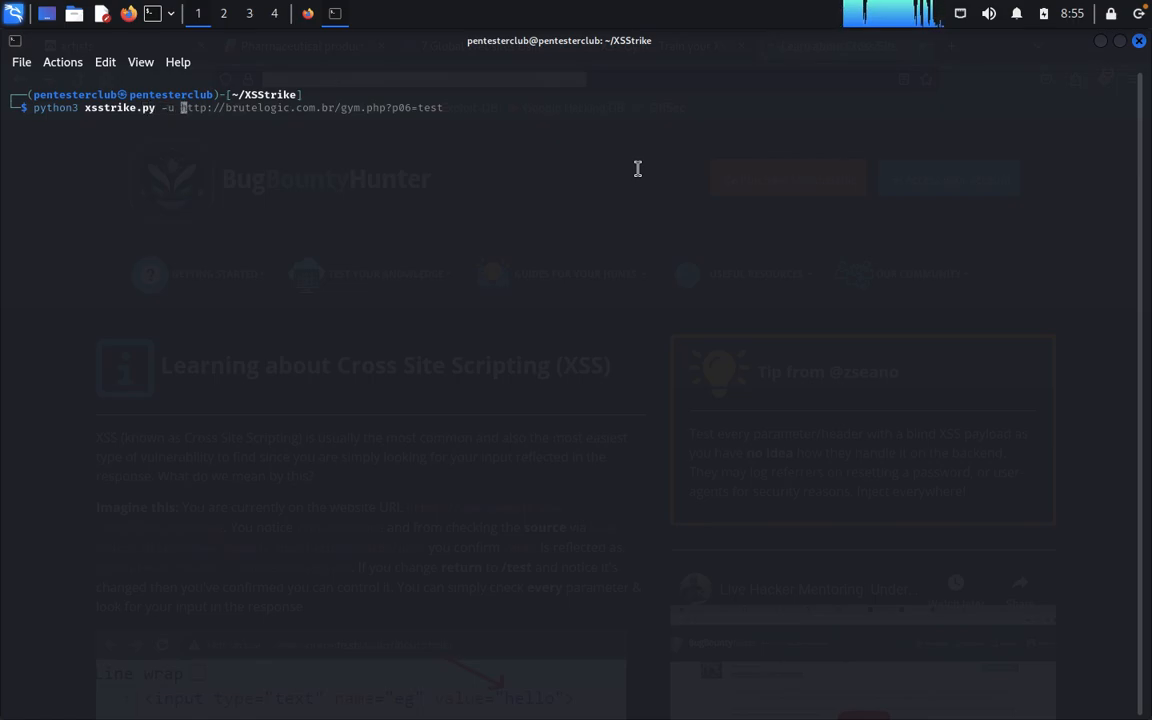
right_click(636, 168)
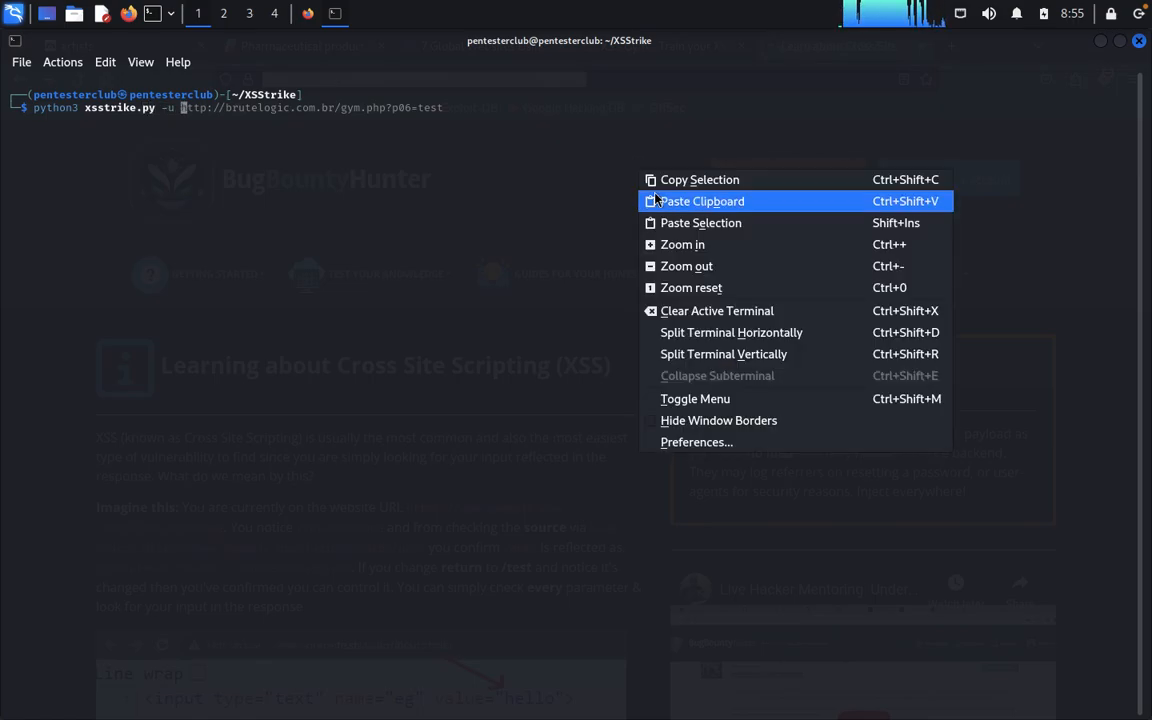
left_click(702, 200)
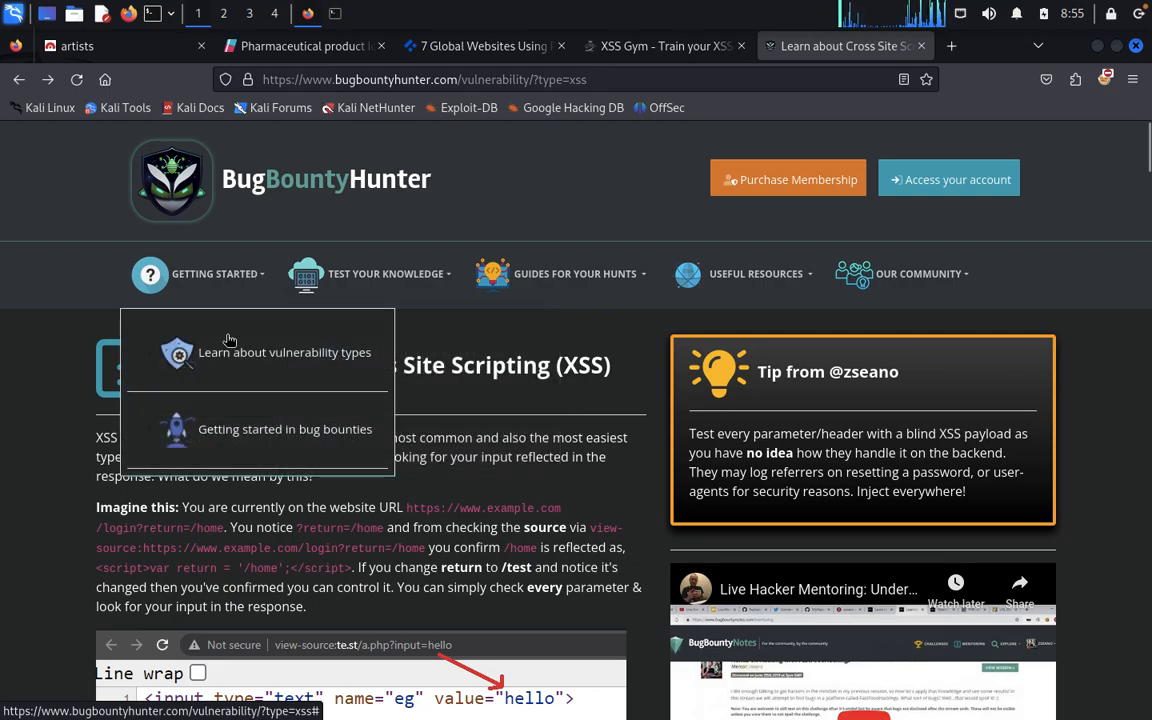
Scroll the Getting Started page and go to the free hacking challenges training page.
scroll("down", 3)
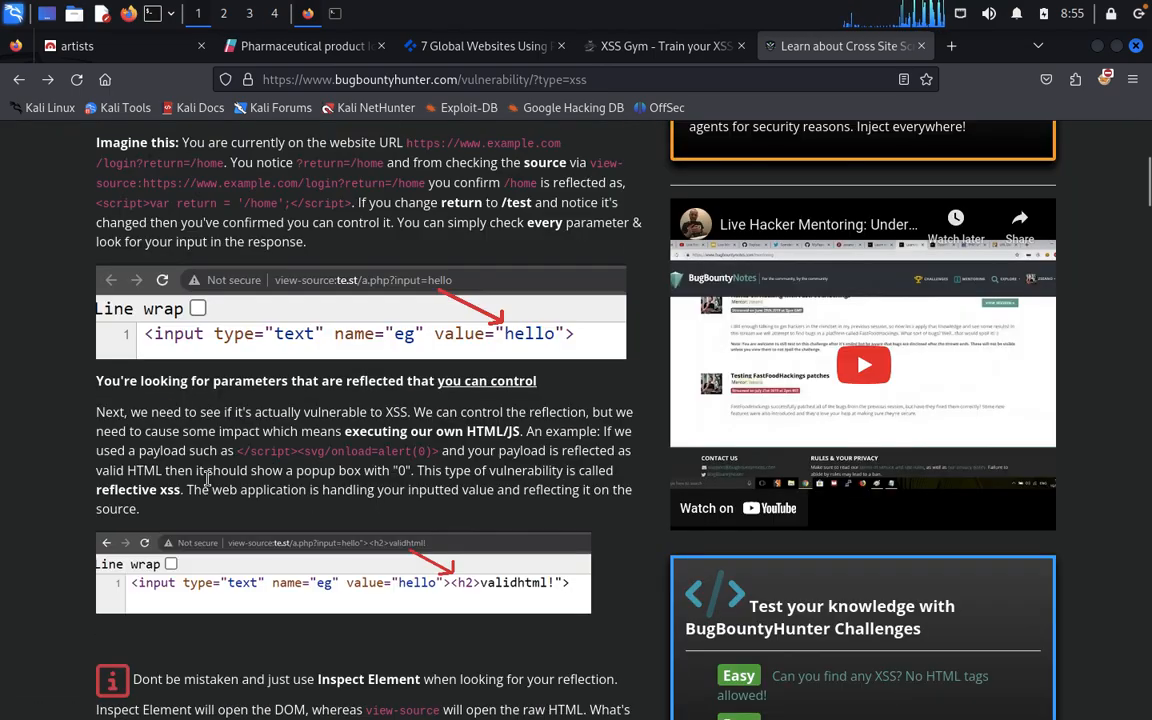
scroll("down", 3)
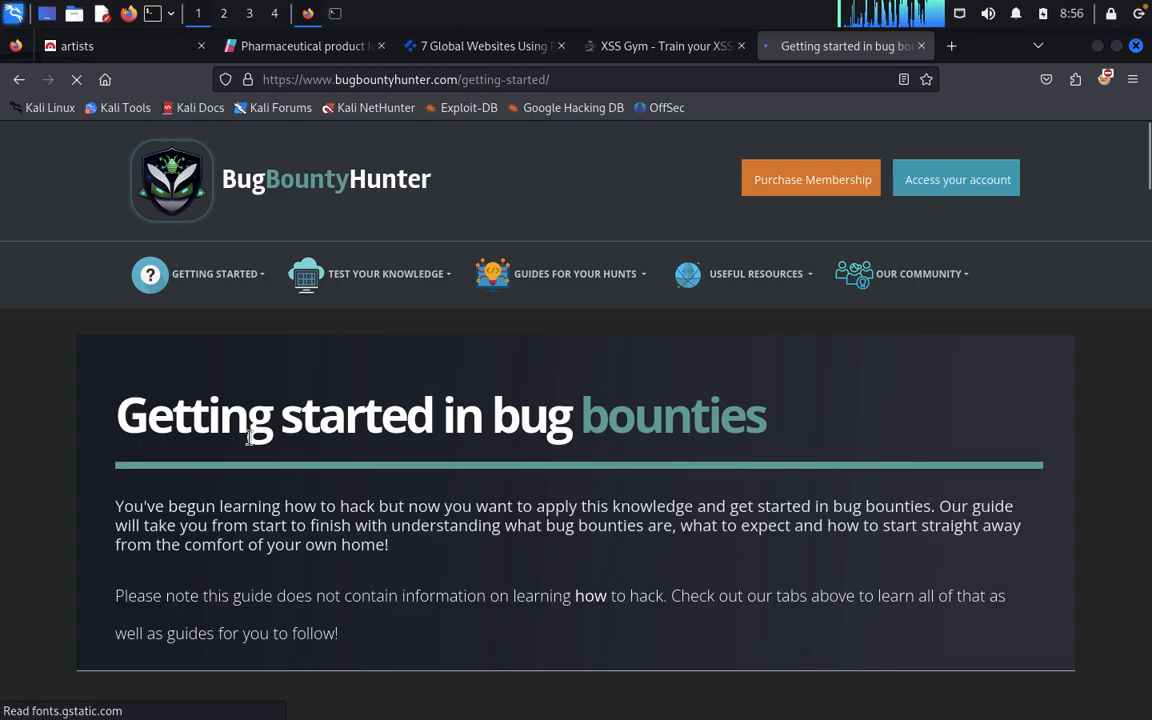
scroll("down", 3)
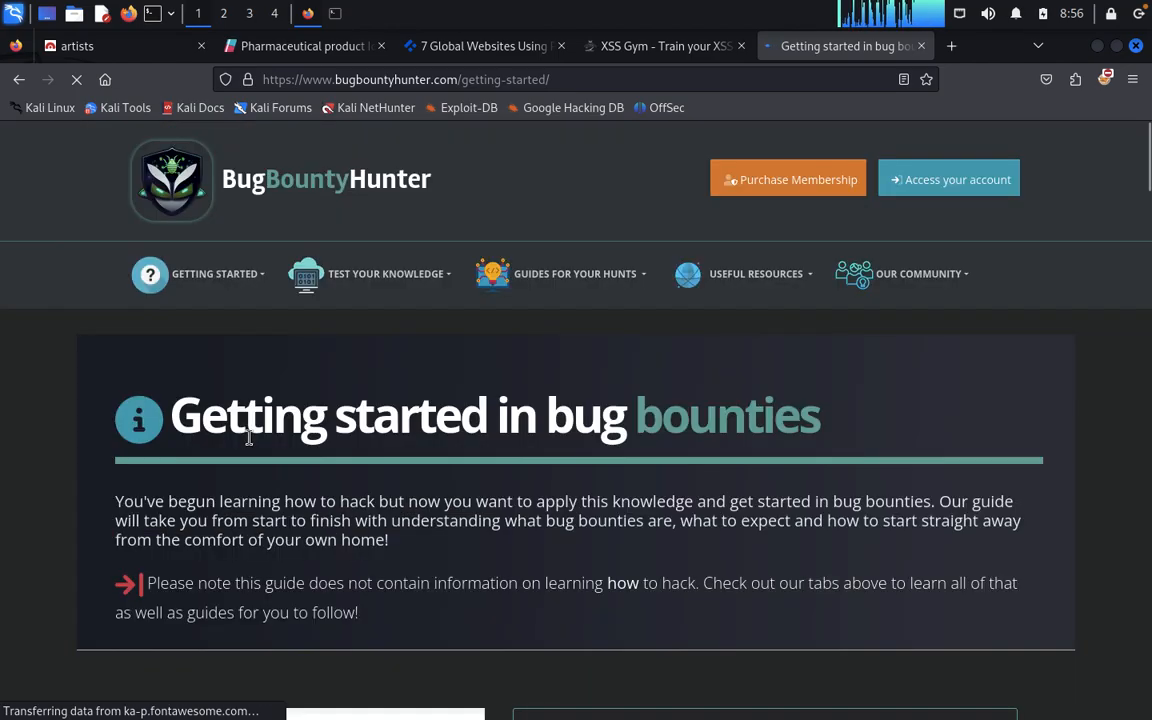
mouse_move(418, 278)
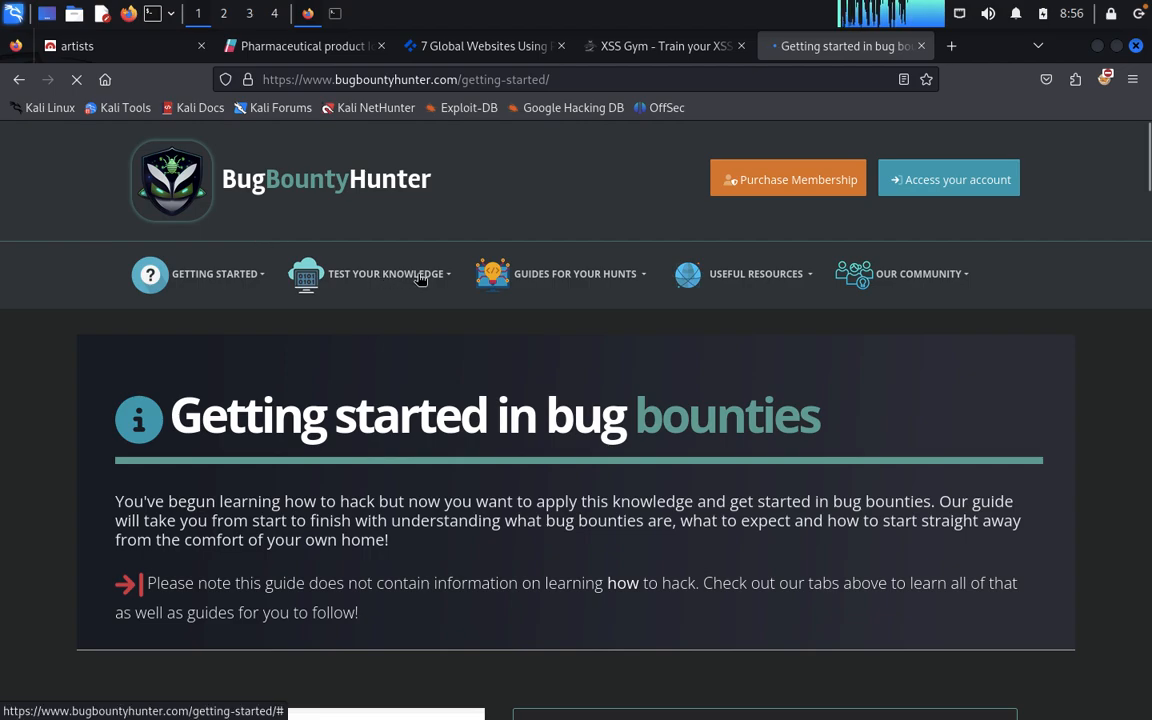
left_click(384, 274)
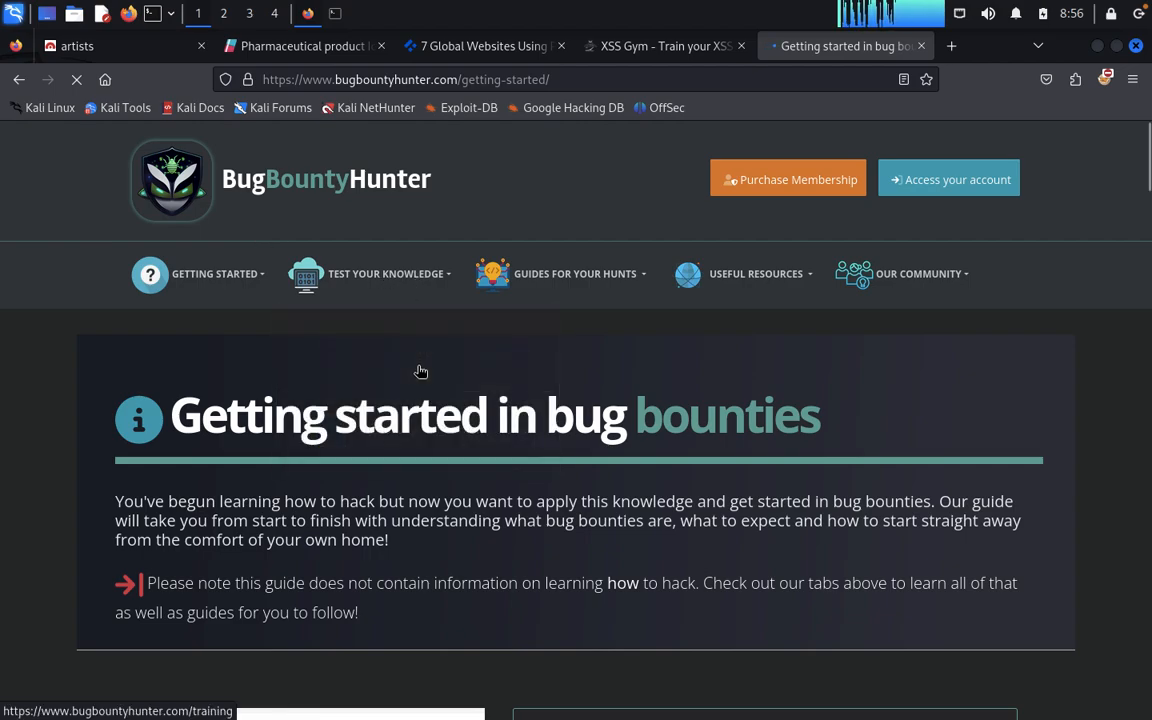
mouse_move(420, 374)
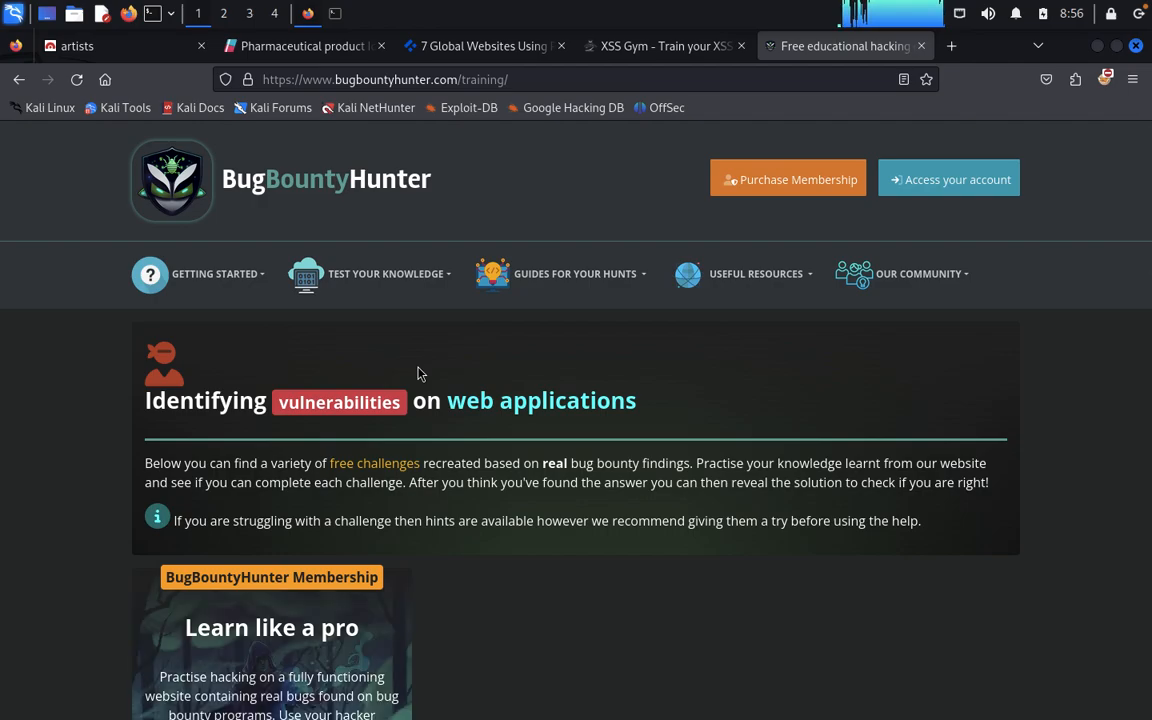
Open the 'Checking if a whitelisted string is found is a bad approach' challenge and select its URL.
scroll("down", 3)
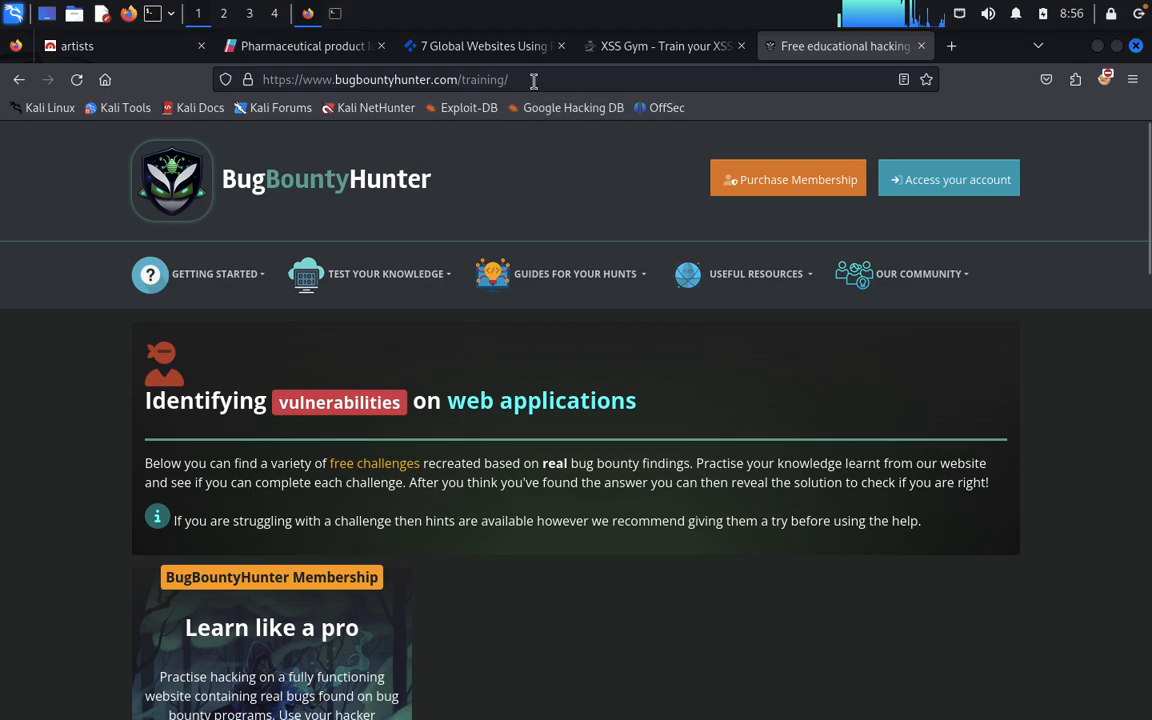
scroll("down", 3)
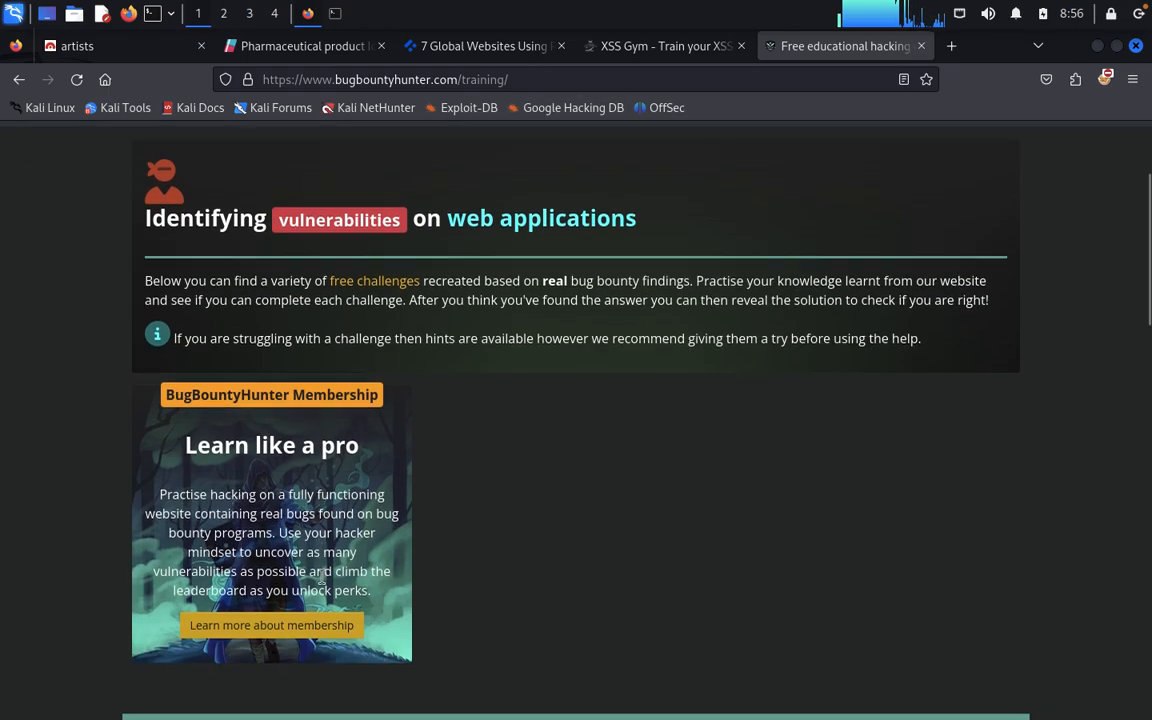
scroll("down", 3)
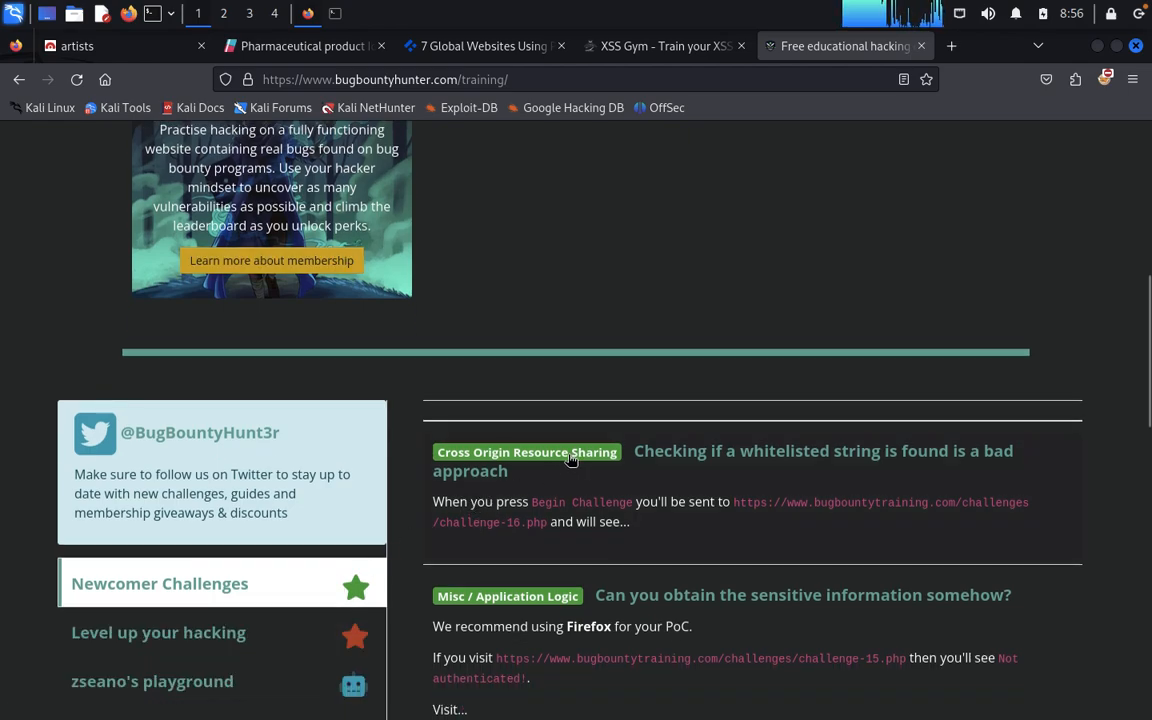
mouse_move(606, 458)
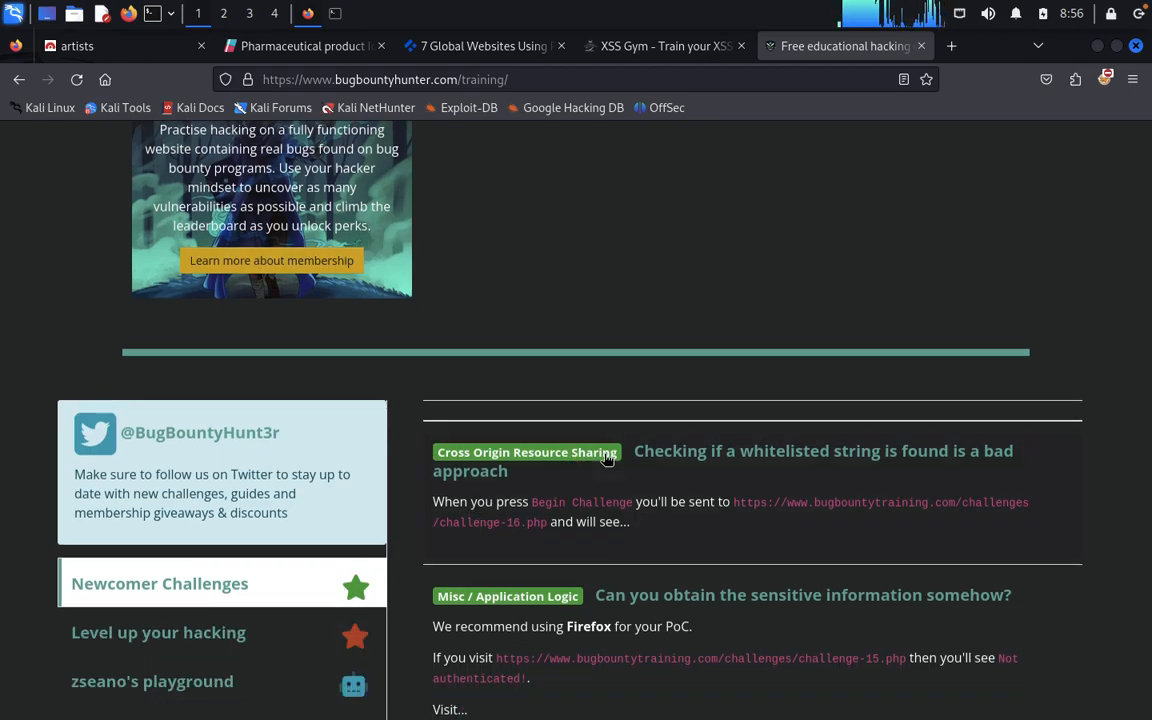
left_click(822, 450)
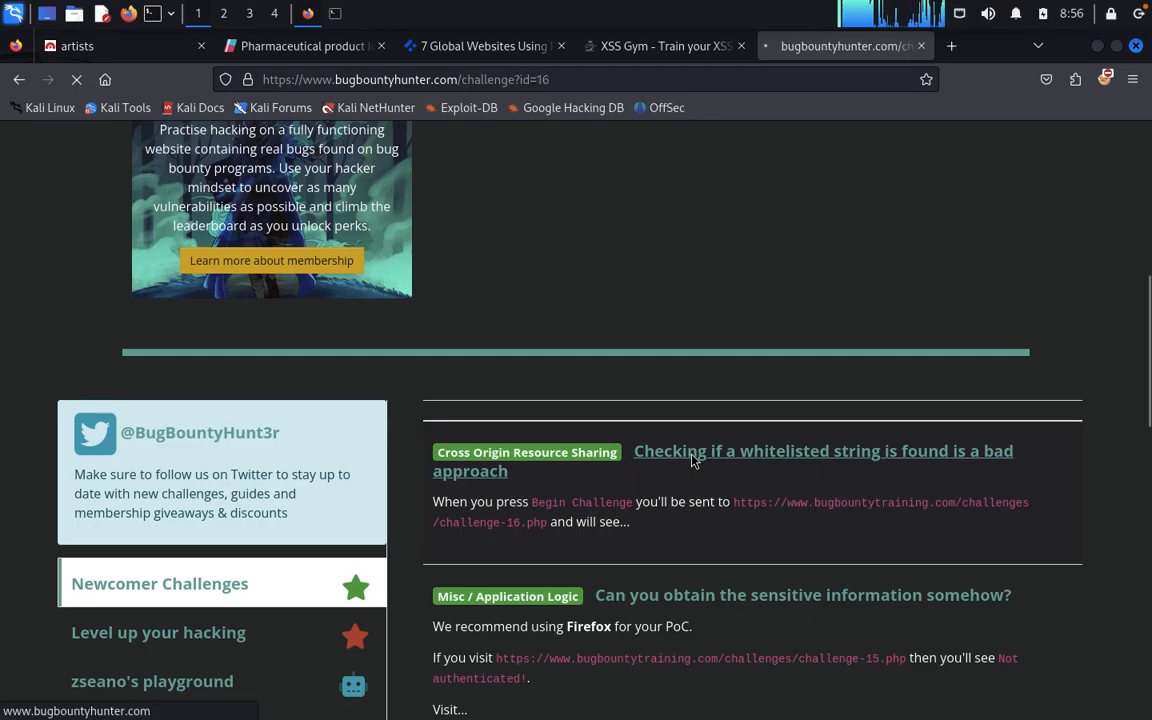
left_click(822, 452)
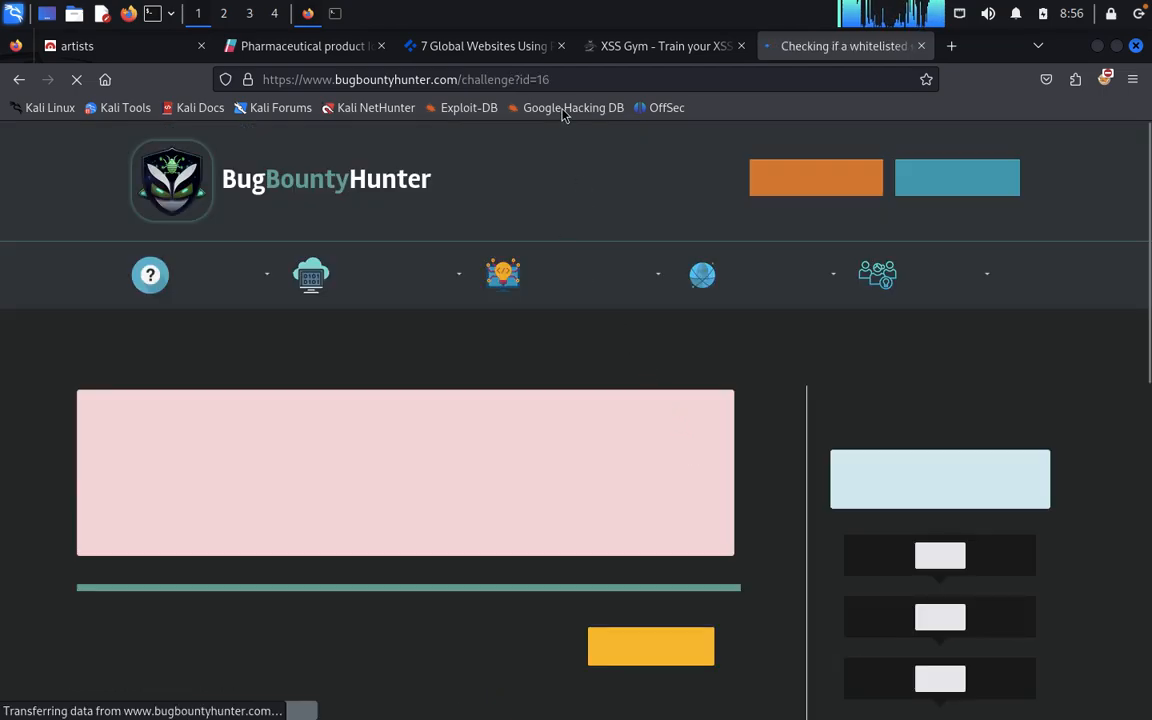
left_click(424, 80)
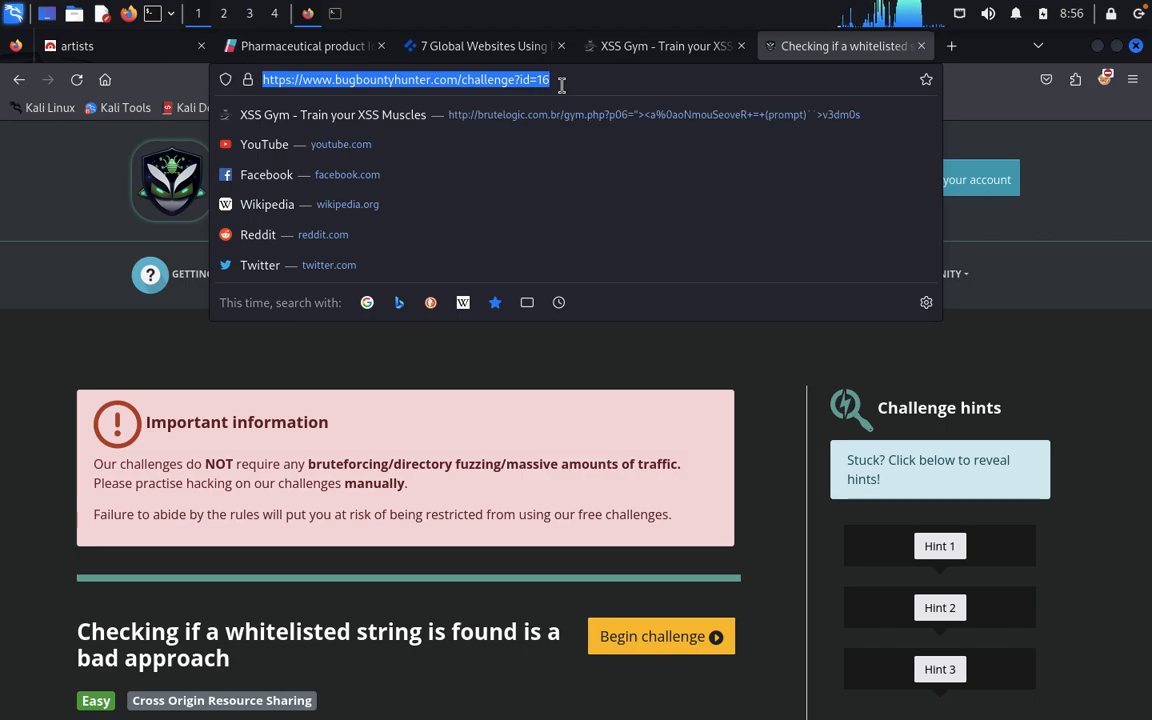
mouse_move(436, 46)
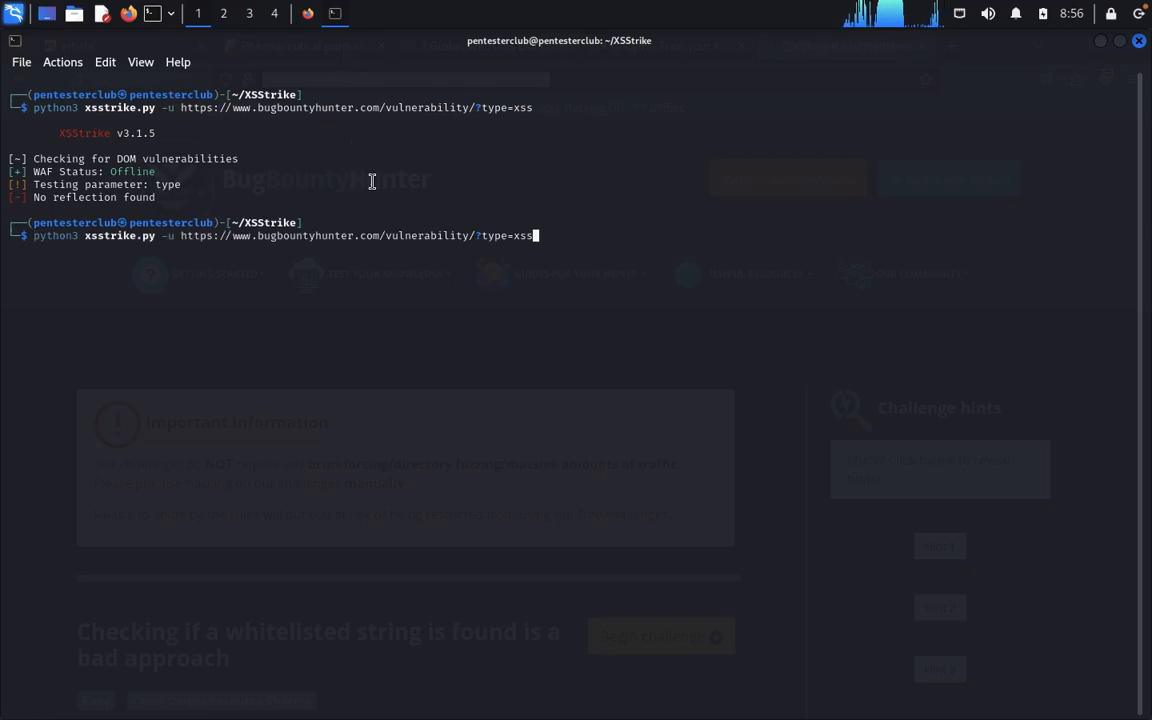
Run XSStrike on the BugBountyHunter challenge?id=16 URL, then rerun it with id=test.
key("BackSpace")
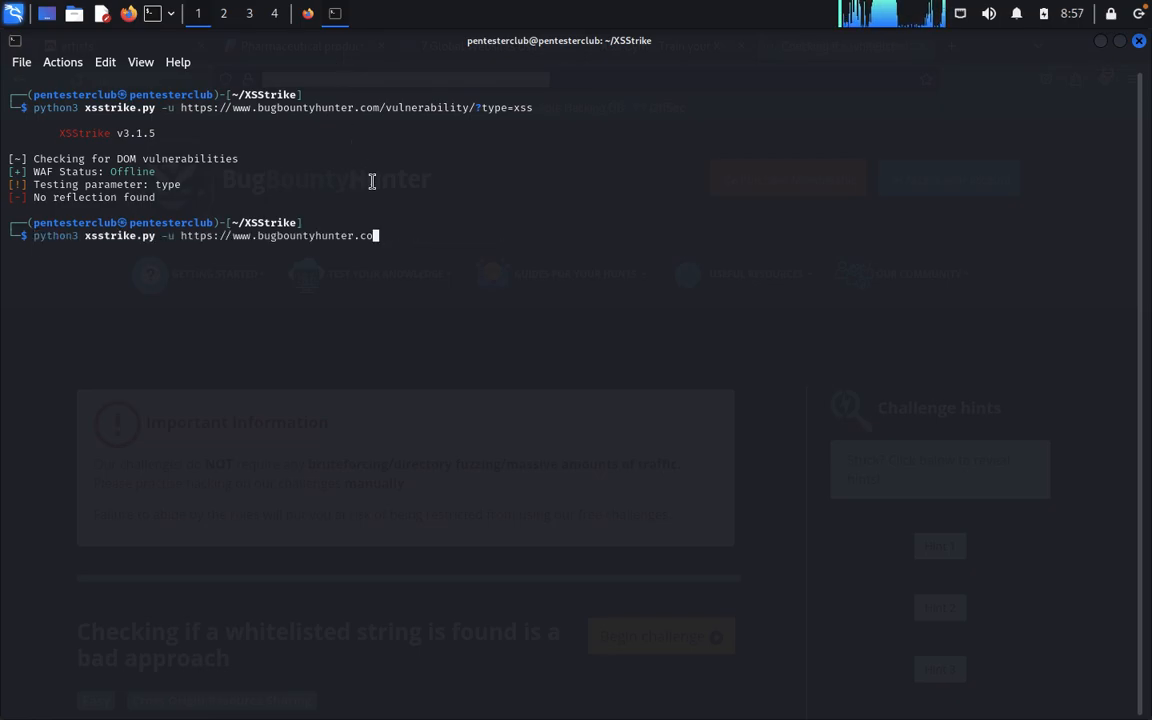
type("m/vulnerability/?type=xss")
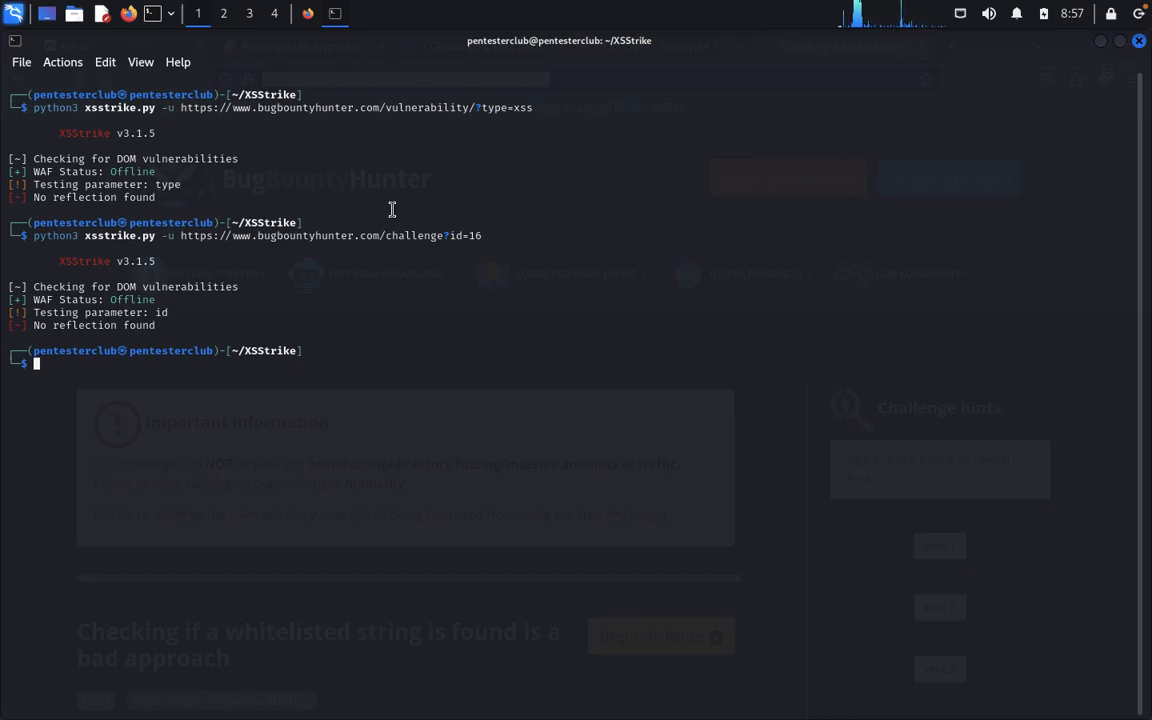
type("python3 xsstrike.py -u https://www.bugbountyhunter.com/challenge?id=16")
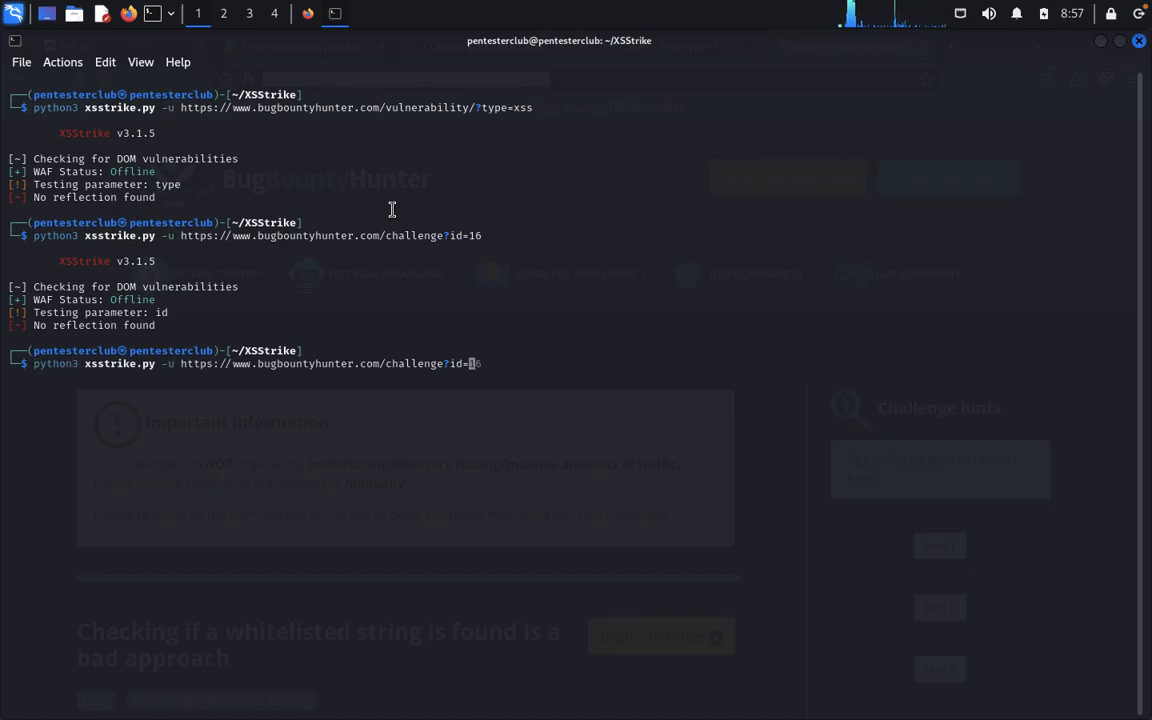
type("test")
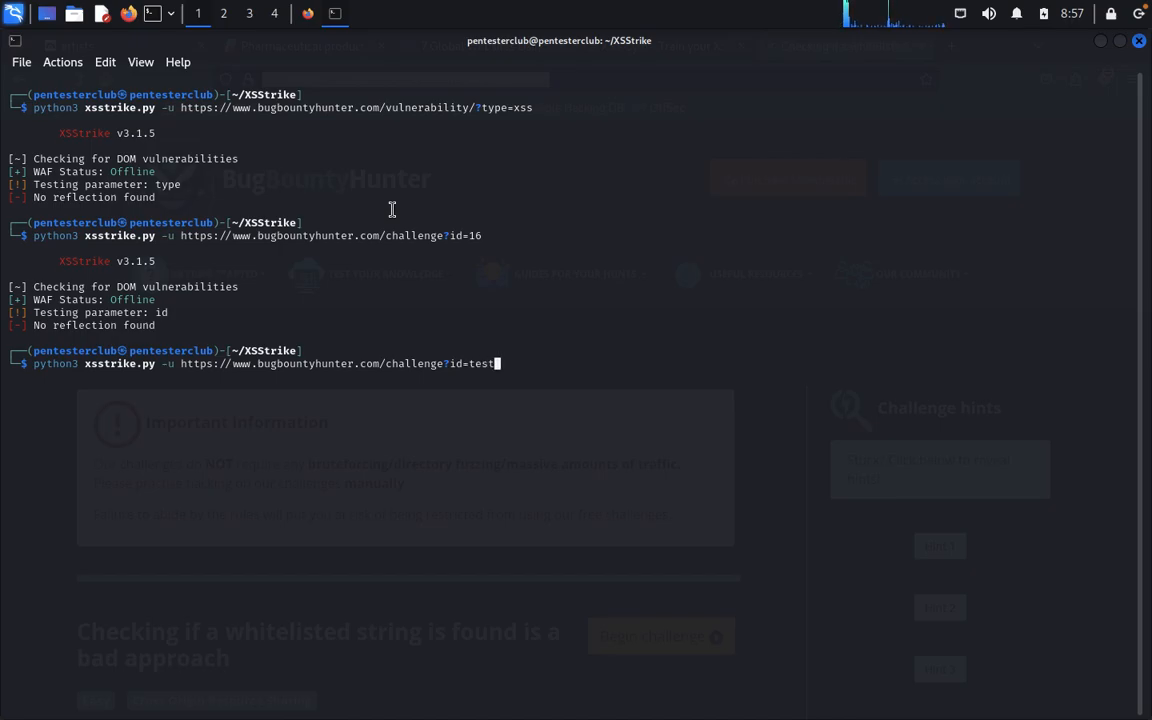
key("Return")
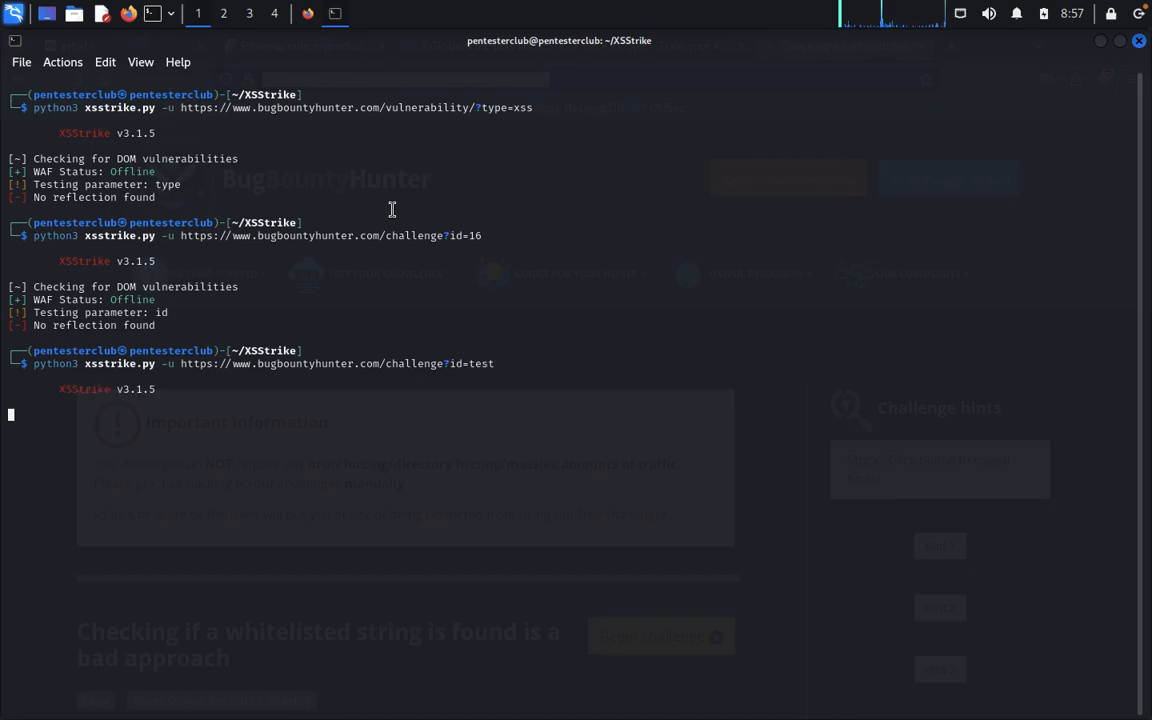